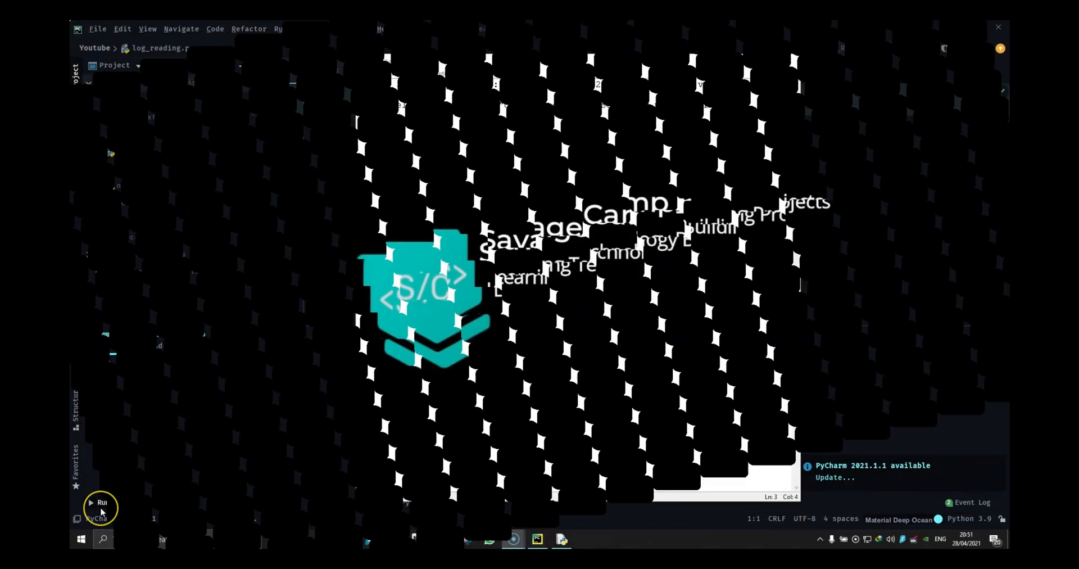
Step: Launch IDLE Shell 3.9.4 from the taskbar and focus the shell prompt
left_click(102, 503)
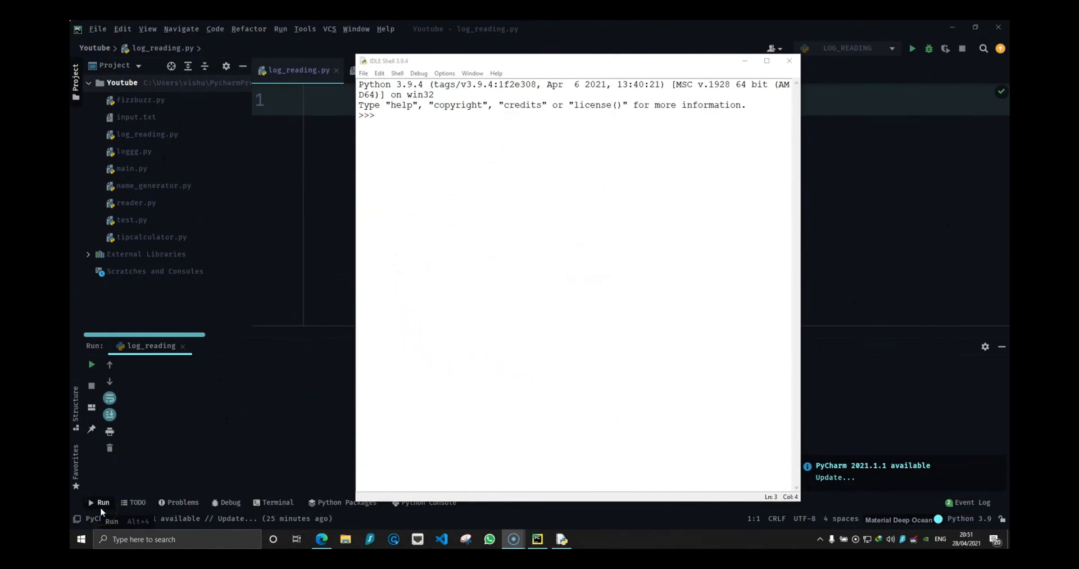
left_click(766, 60)
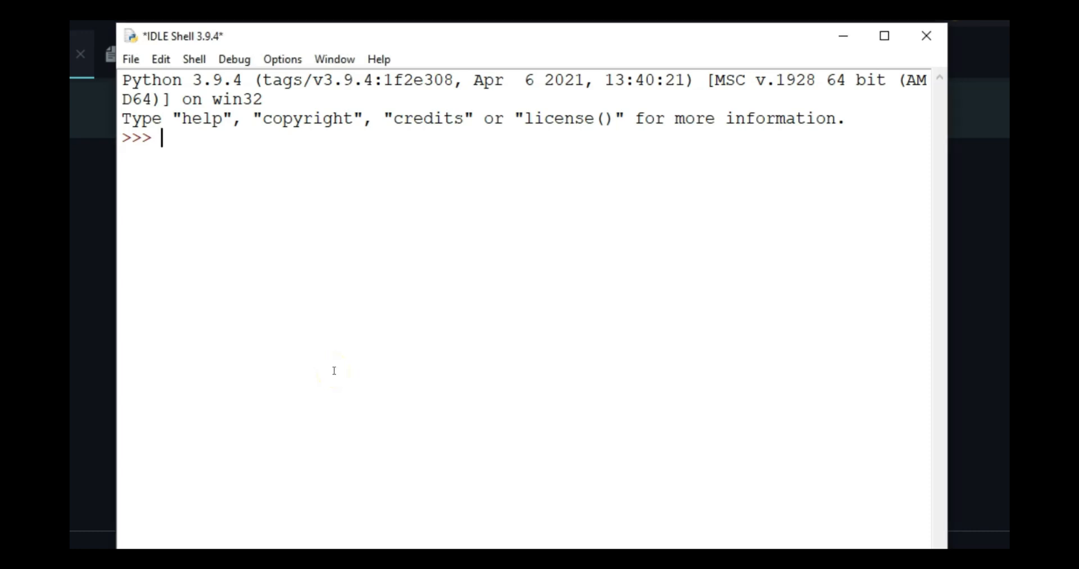
Step: Store 'My name is vishu kamble and i live in UK' in name and echo it
type("name")
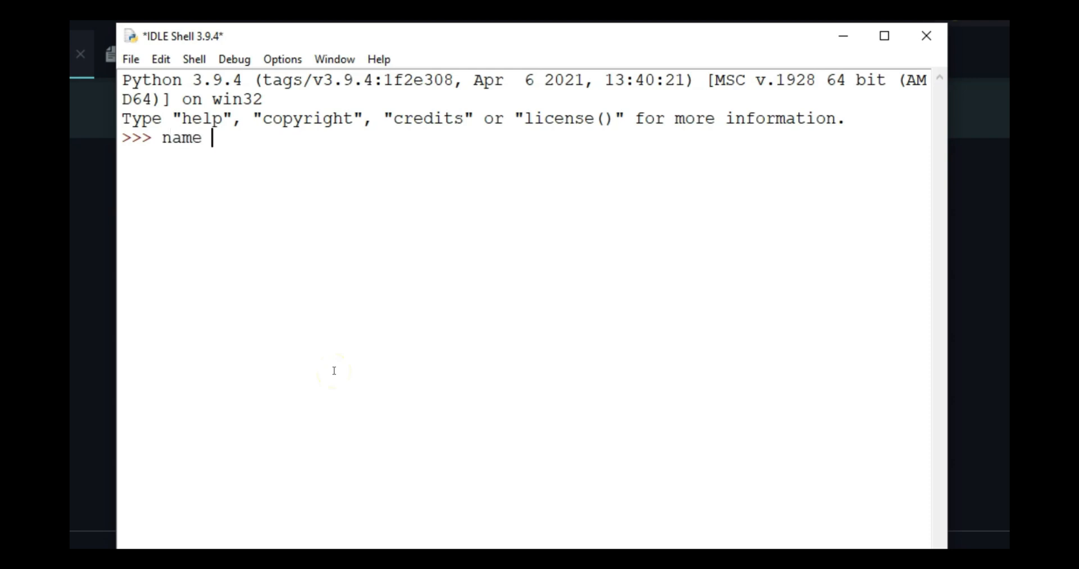
type("= 'My")
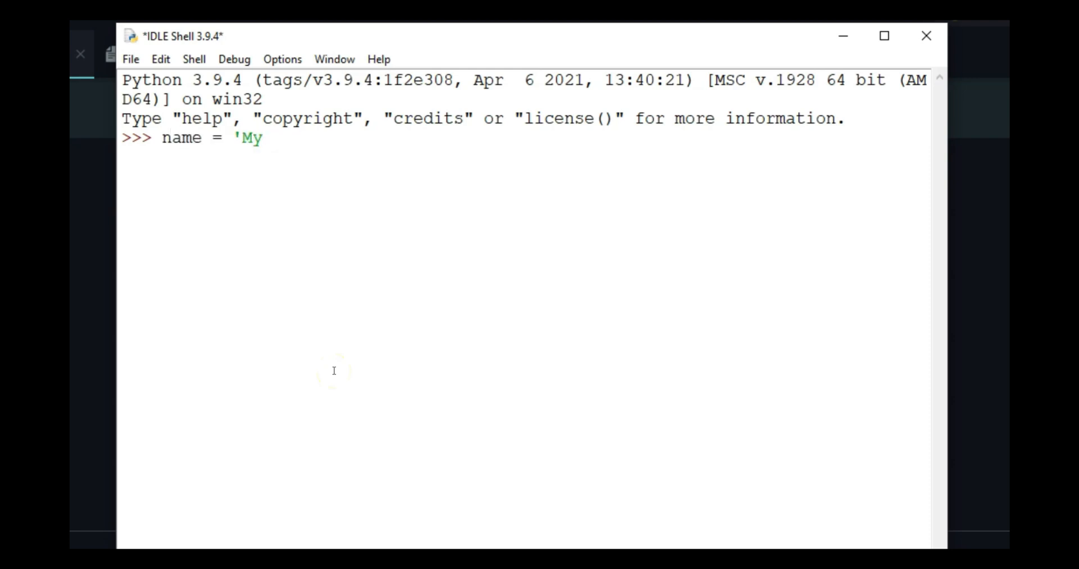
type("name is vishu kamble and")
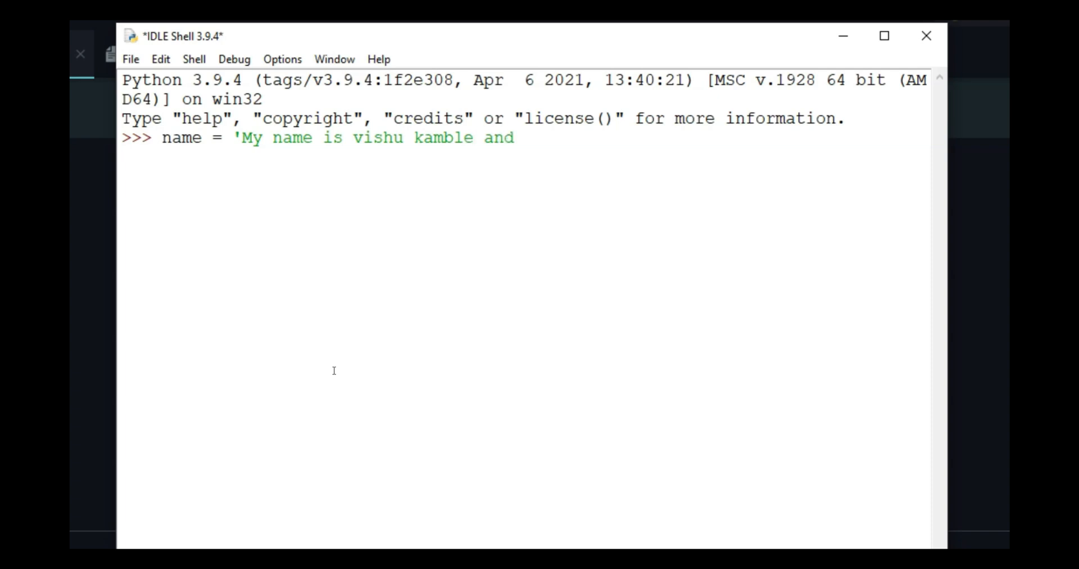
type("i live in UK'")
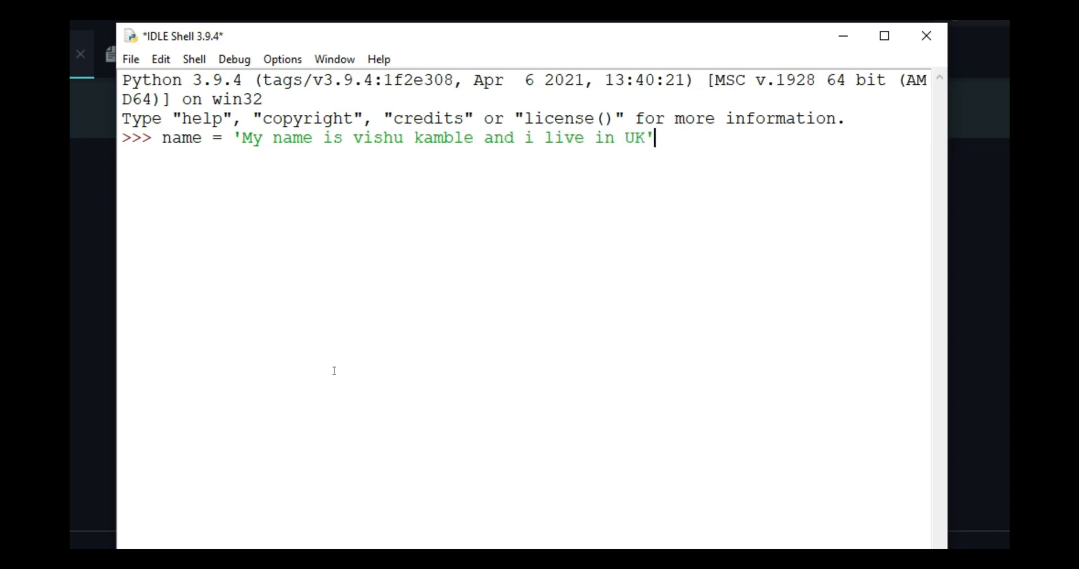
type("name")
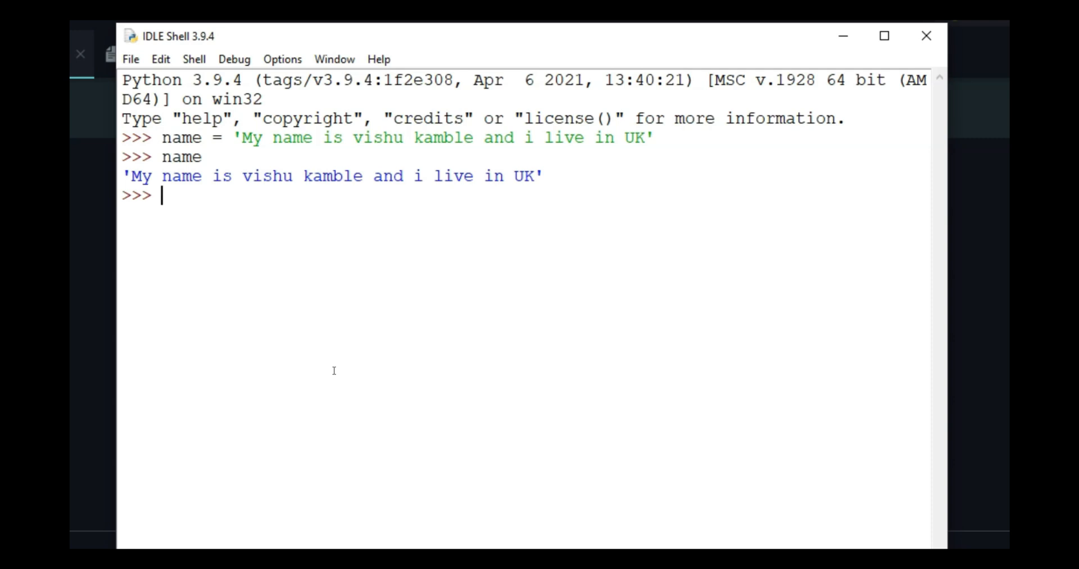
Step: Split name on spaces into the word list a and show it
type("a=")
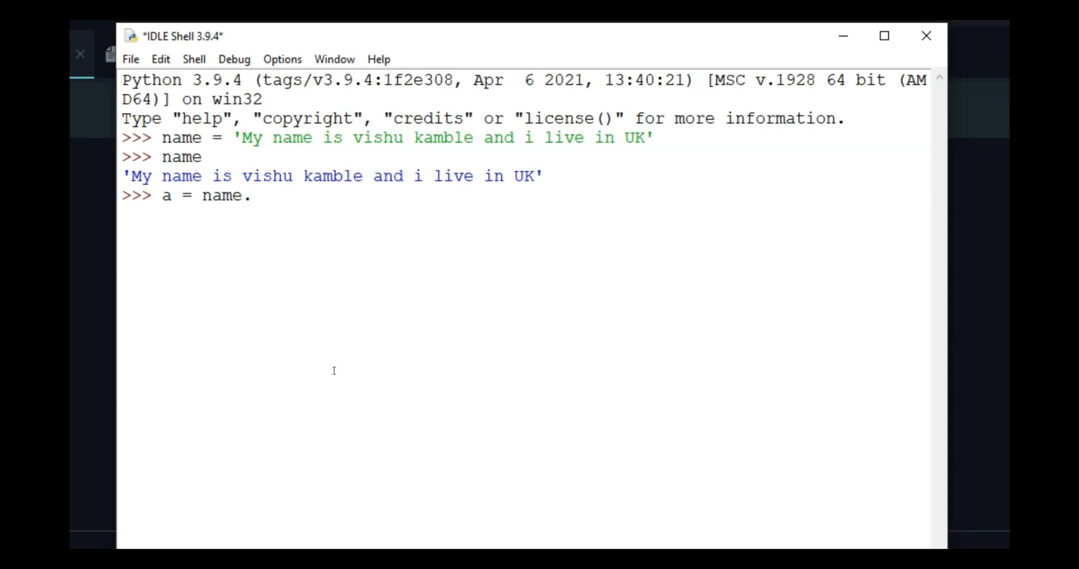
type("split(' ')")
type("a")
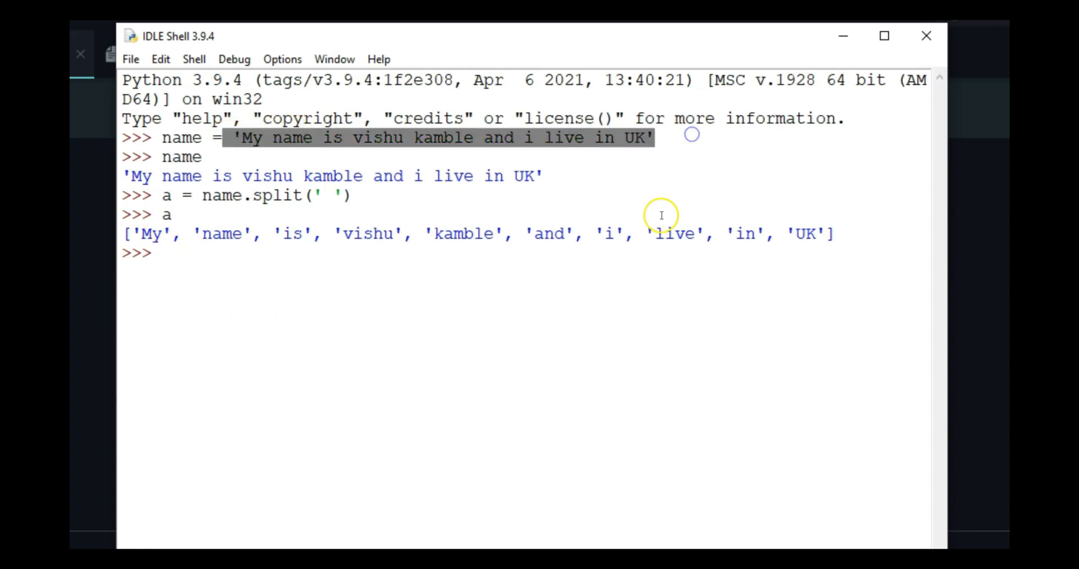
left_click(162, 253)
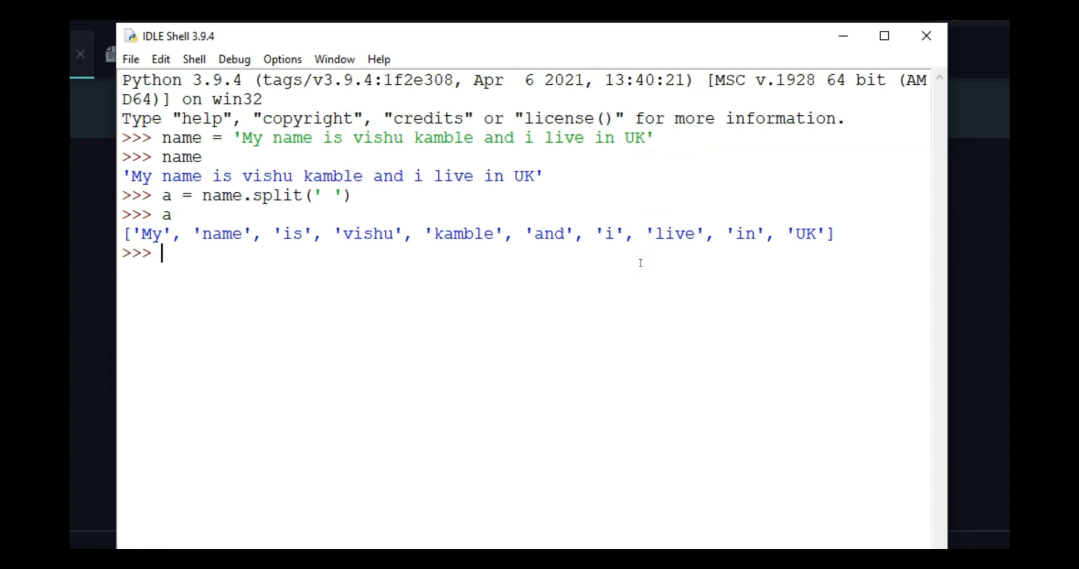
Step: Join list a back with " " separators, then with "" so the words run together
type("\"")
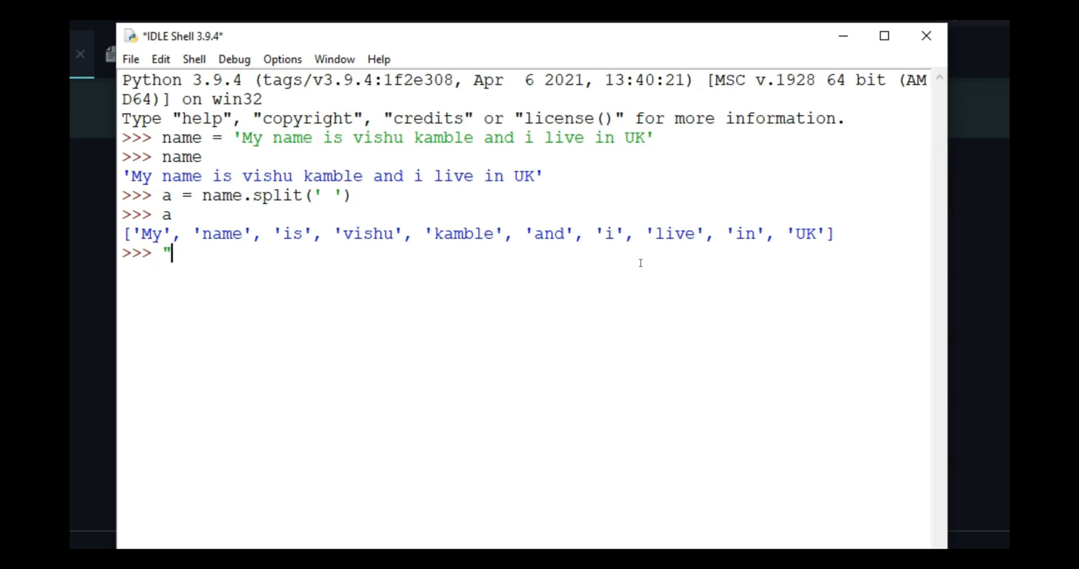
type("\"")
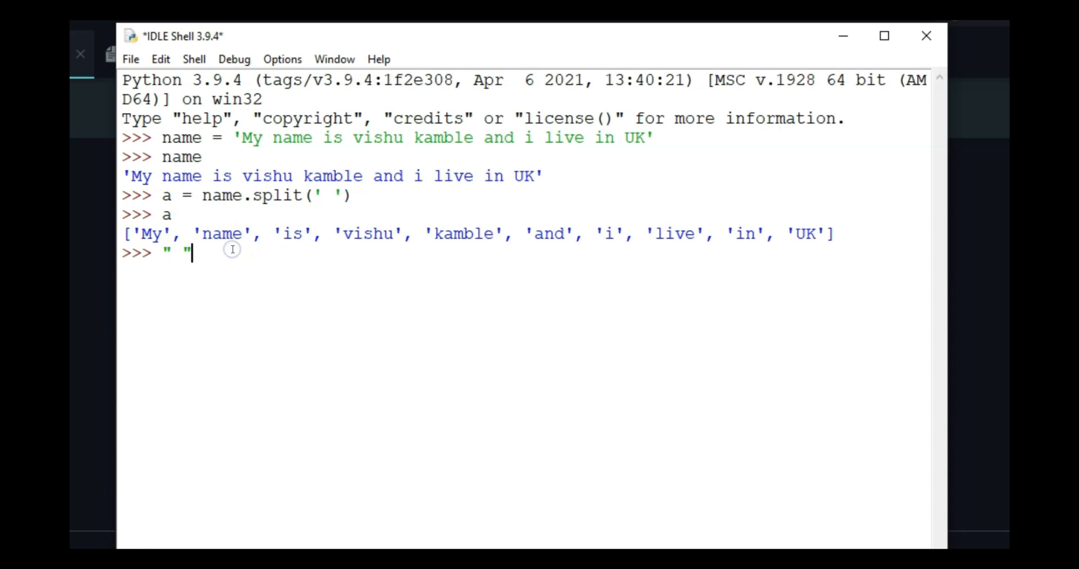
type(".join(")
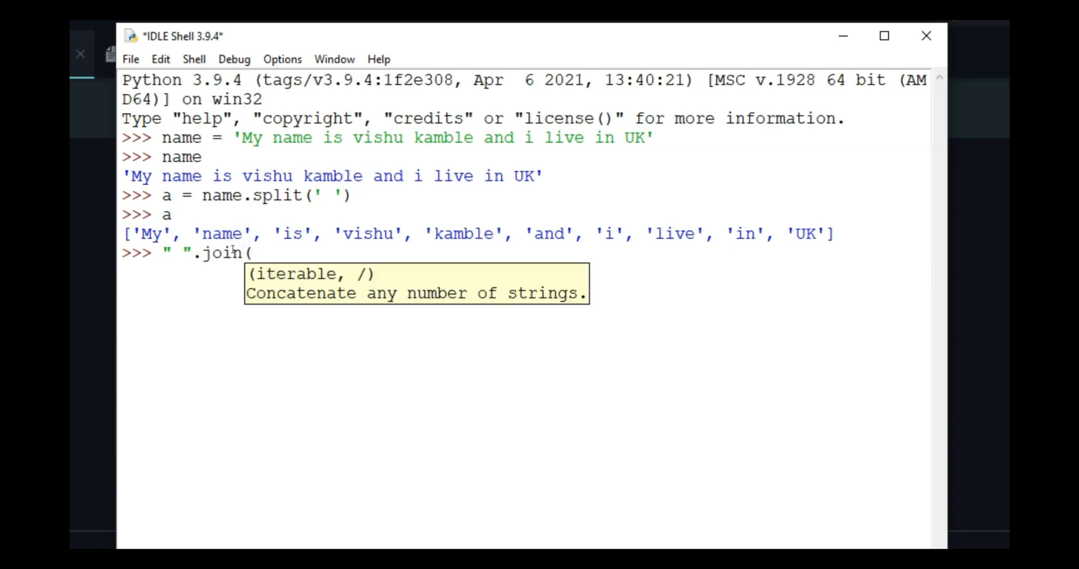
type("a)")
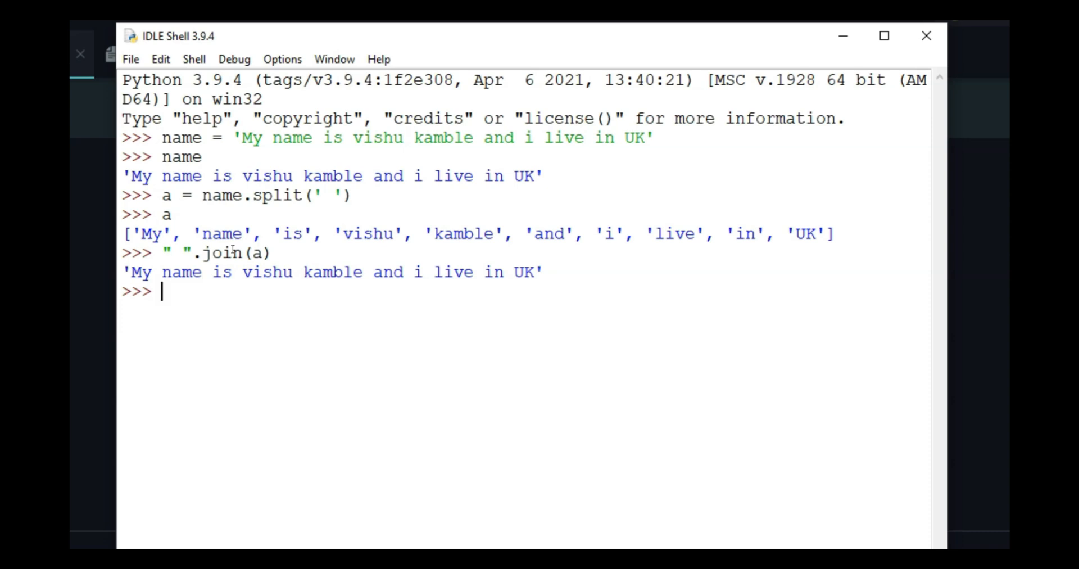
type("\"\"")
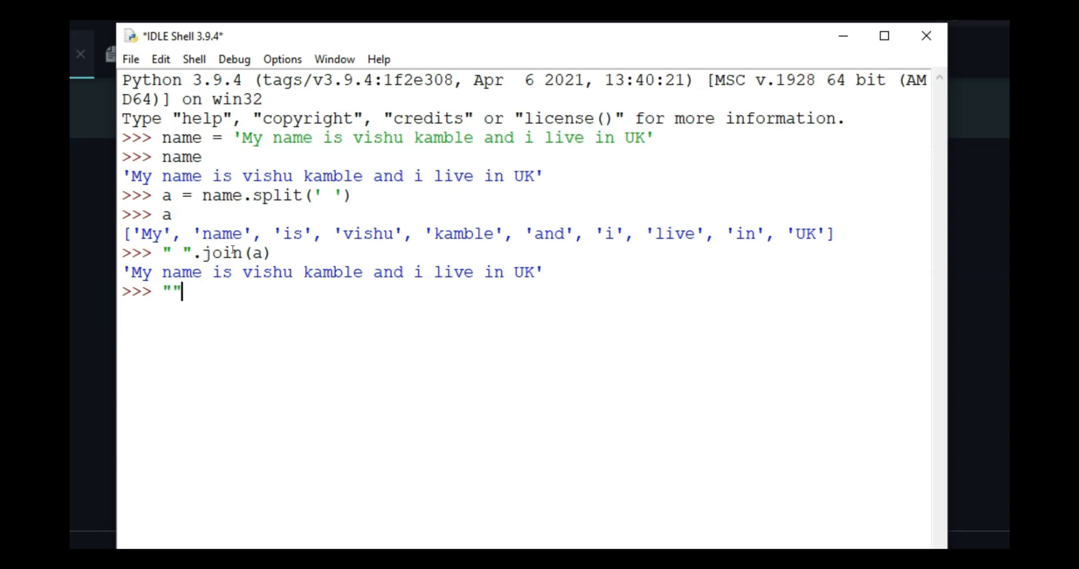
type(".join(a)")
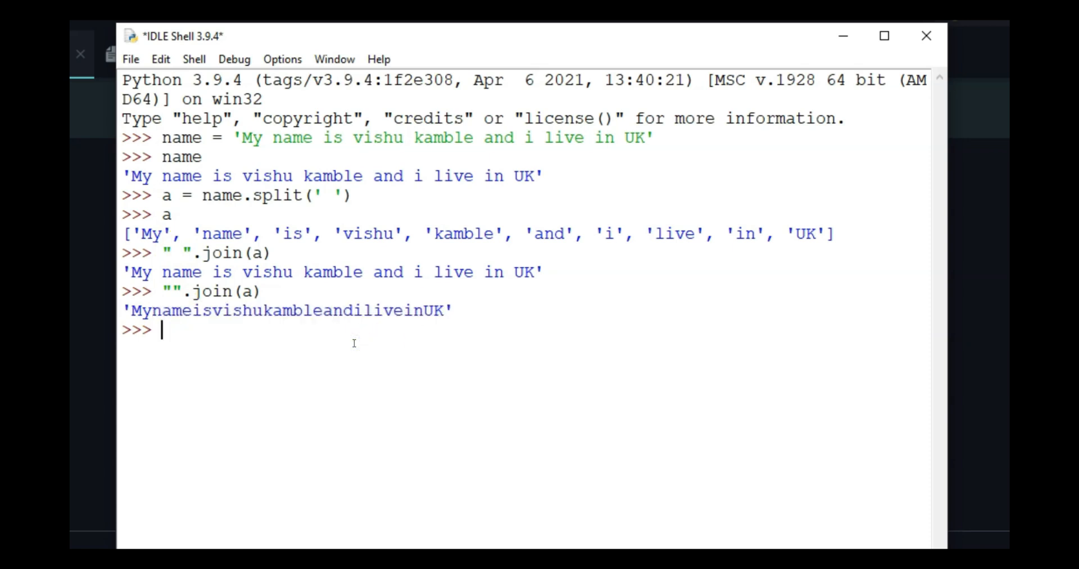
Step: Join list a with the "$$$$$" separator and highlight it in the output
type("\"$$")
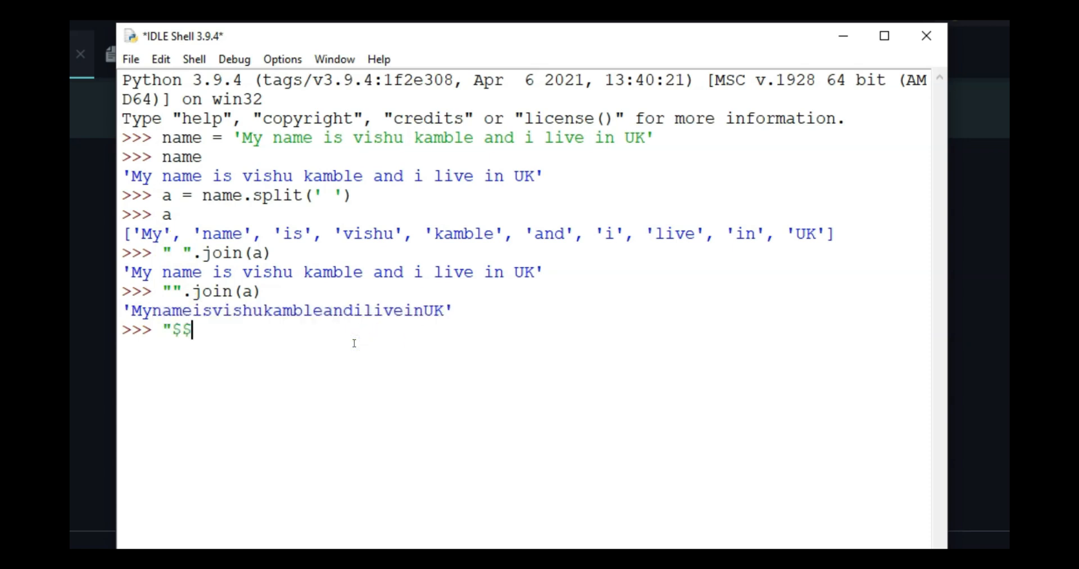
type("$$$\".jo")
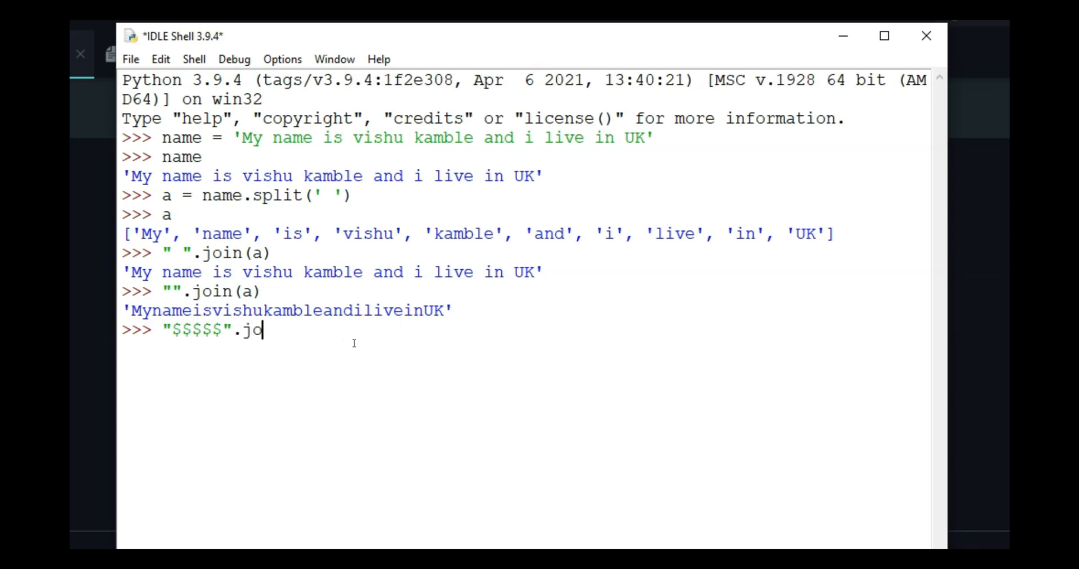
type("in(a)")
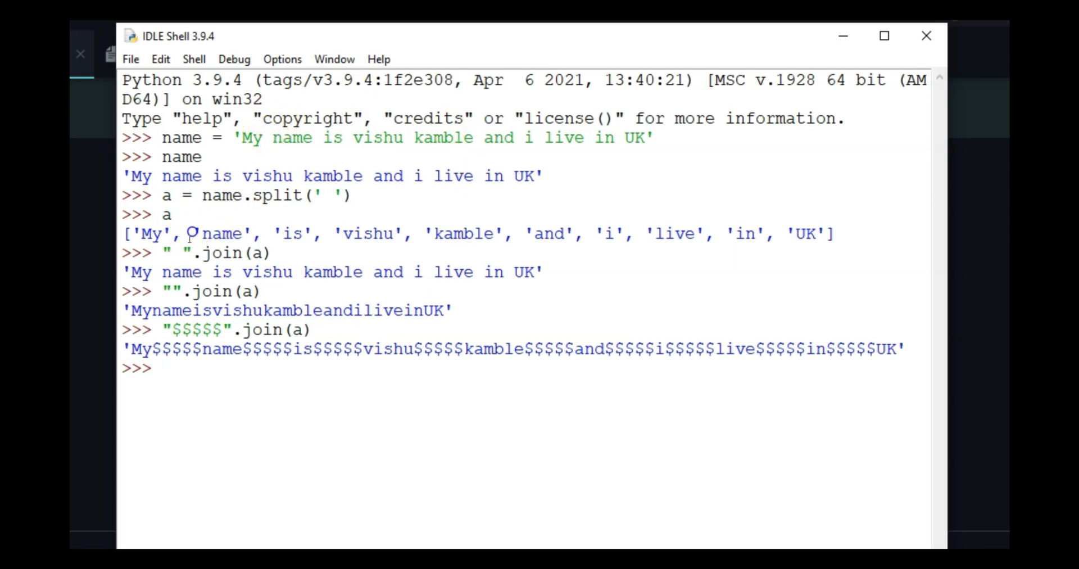
double_click(204, 330)
type("\" $$$$$ \".join(a)")
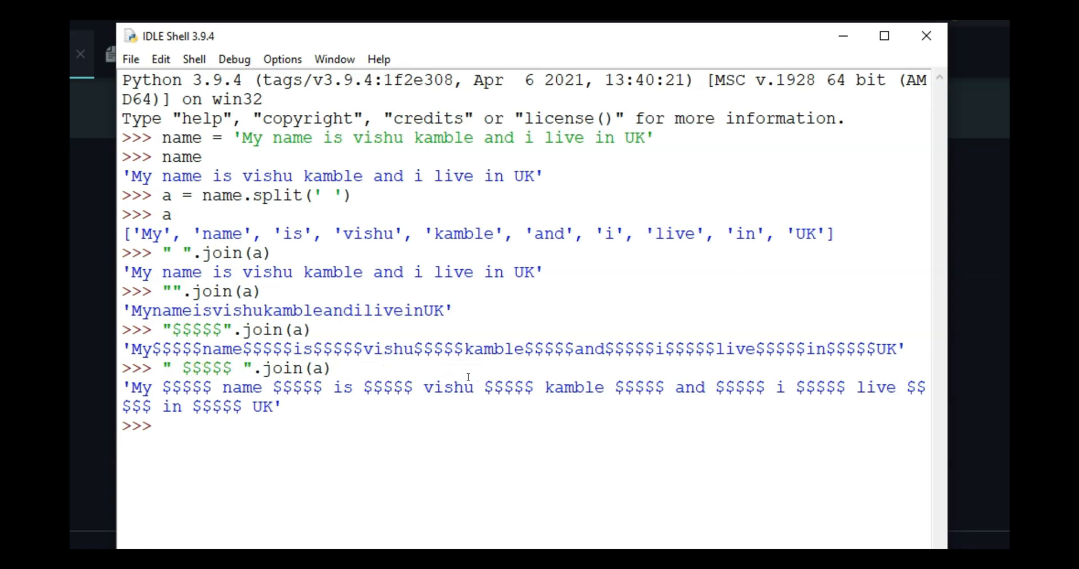
double_click(185, 387)
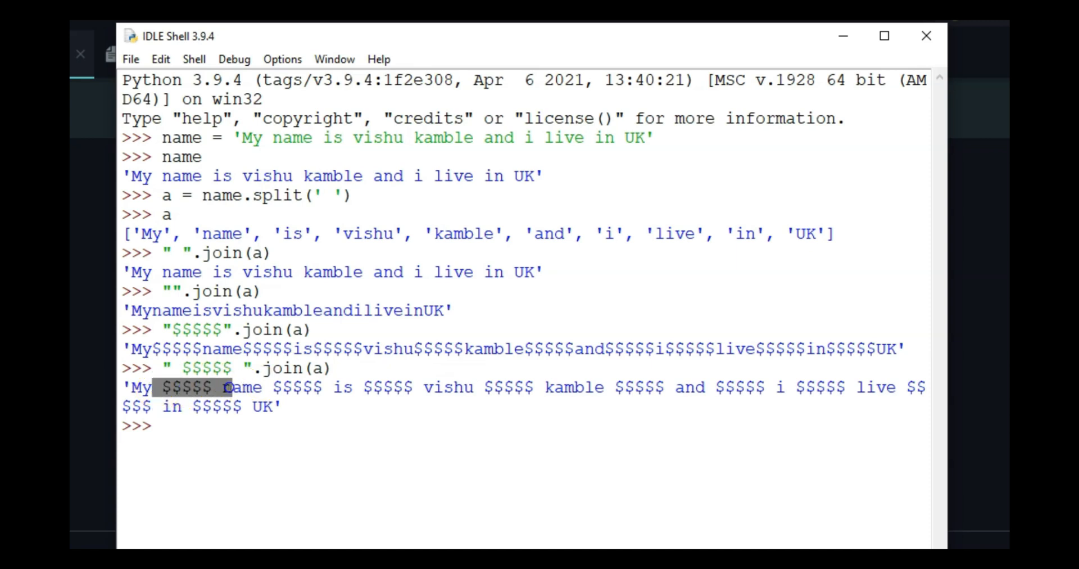
Step: Join list a again with " $$$$$ " and then with " ## " as separators
type("\"$$$$$\".join(a)")
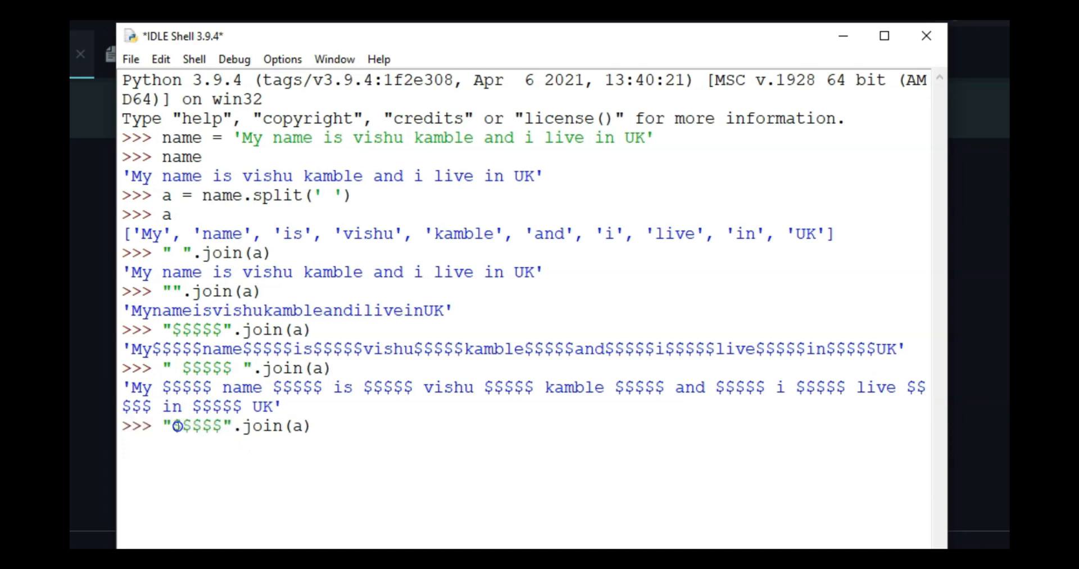
double_click(195, 427)
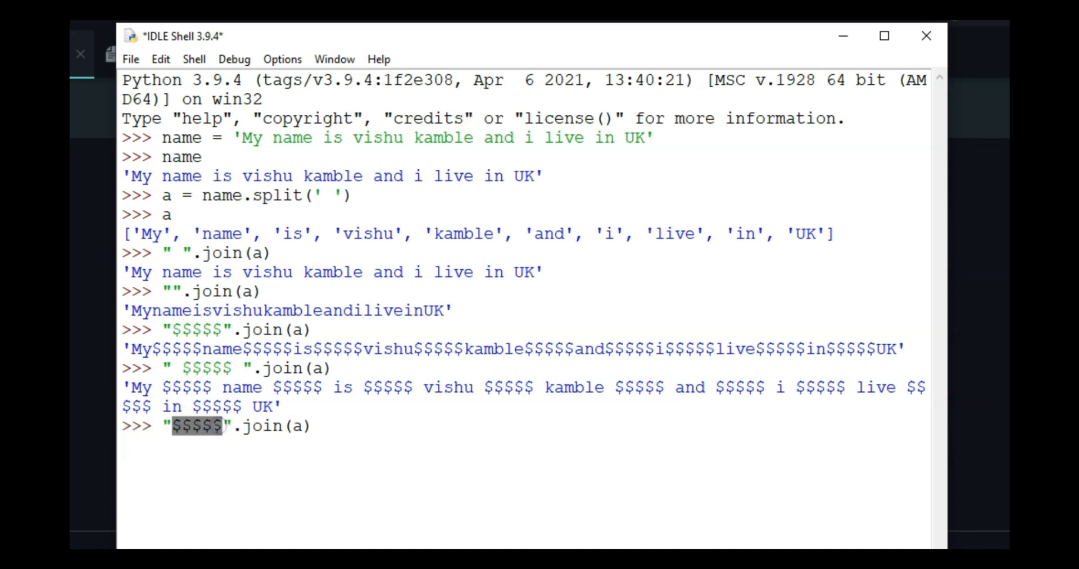
type("##")
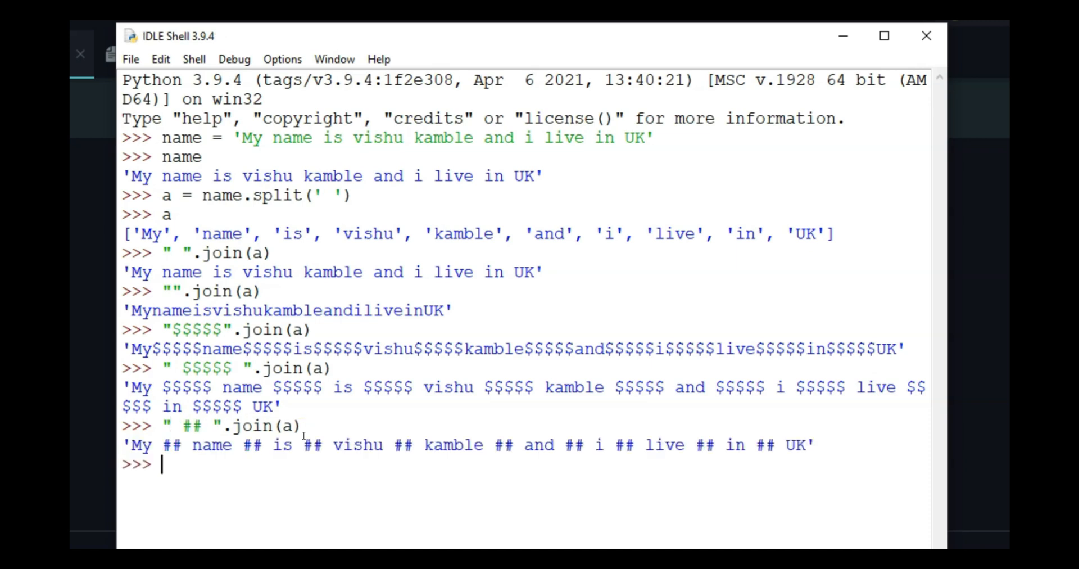
double_click(251, 445)
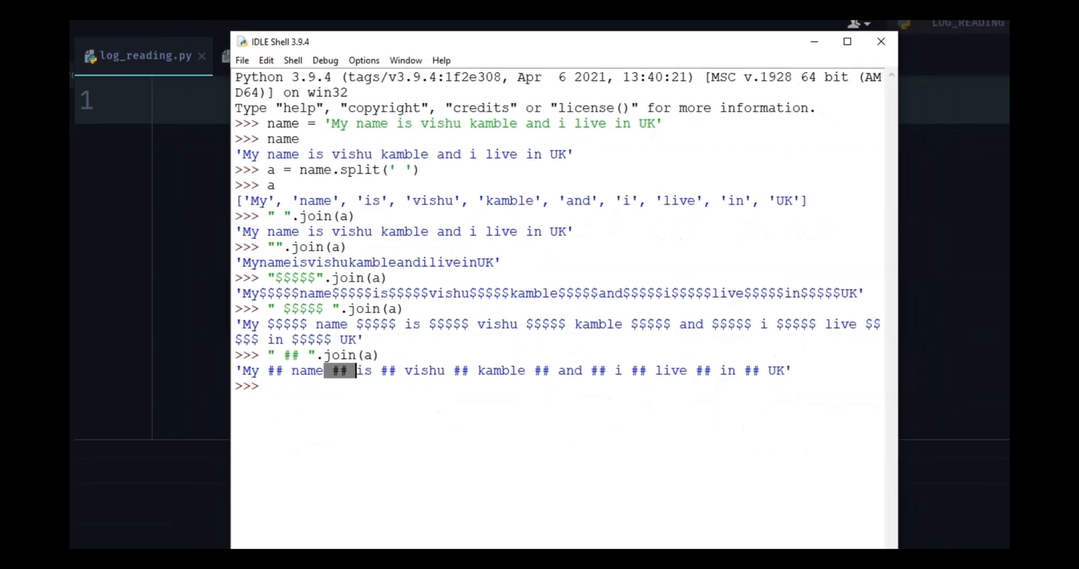
Step: Examine input.txt log lines, picking out the date, time, level and user fields
left_click(274, 55)
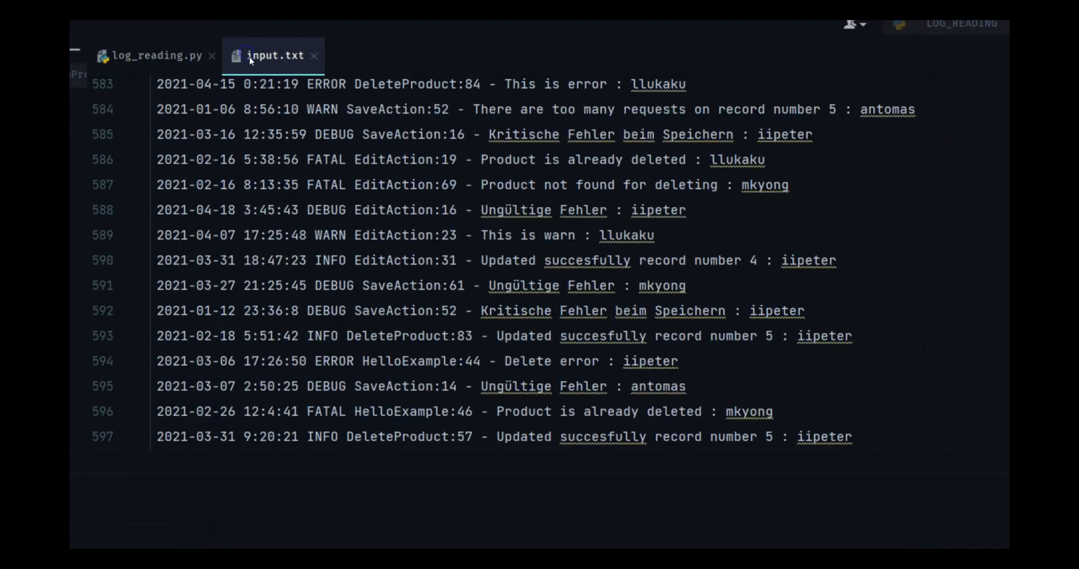
mouse_move(349, 145)
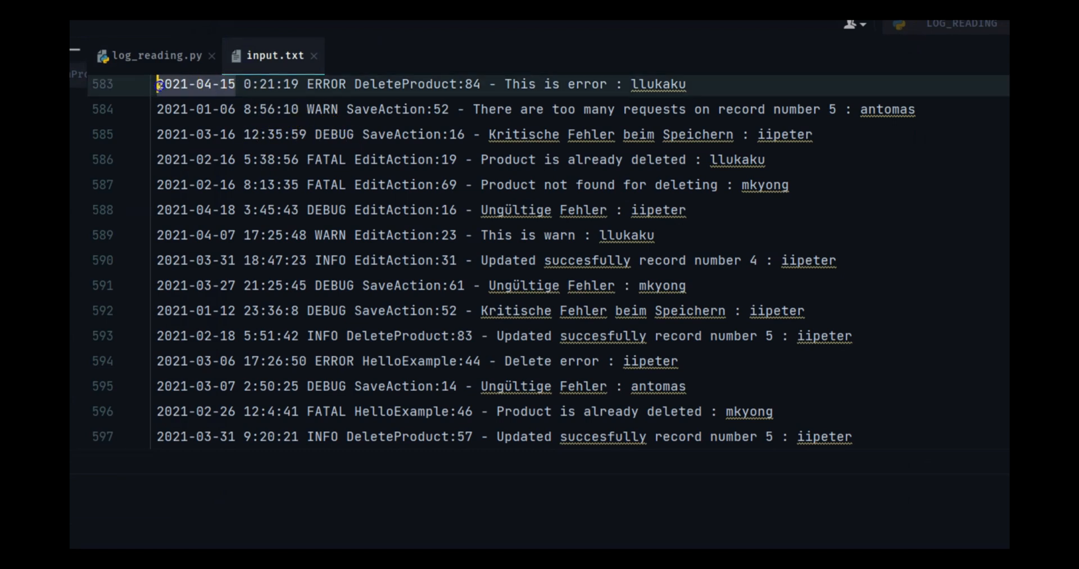
left_click_drag(158, 84, 308, 84)
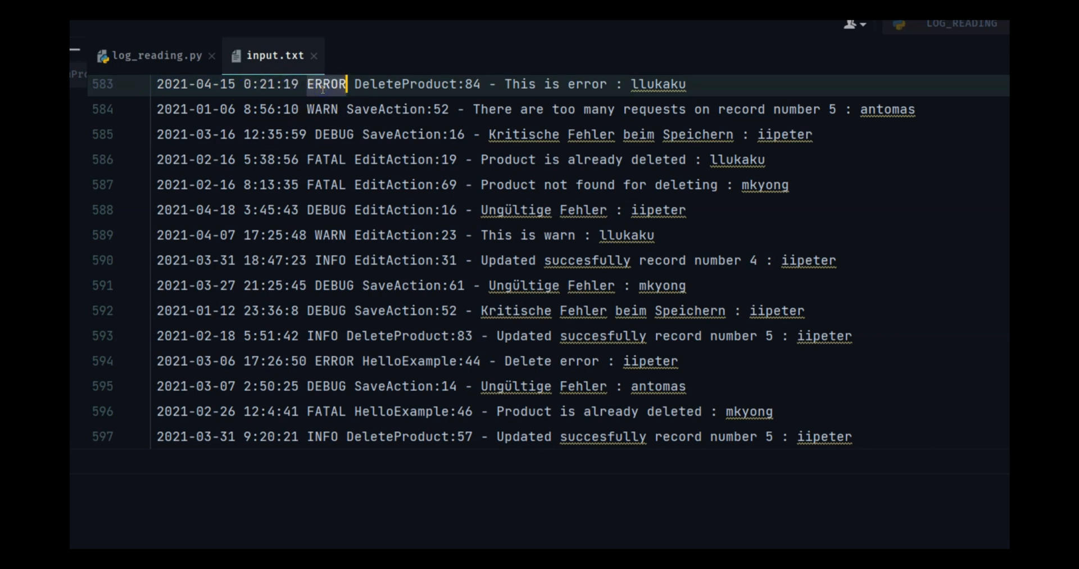
mouse_move(323, 95)
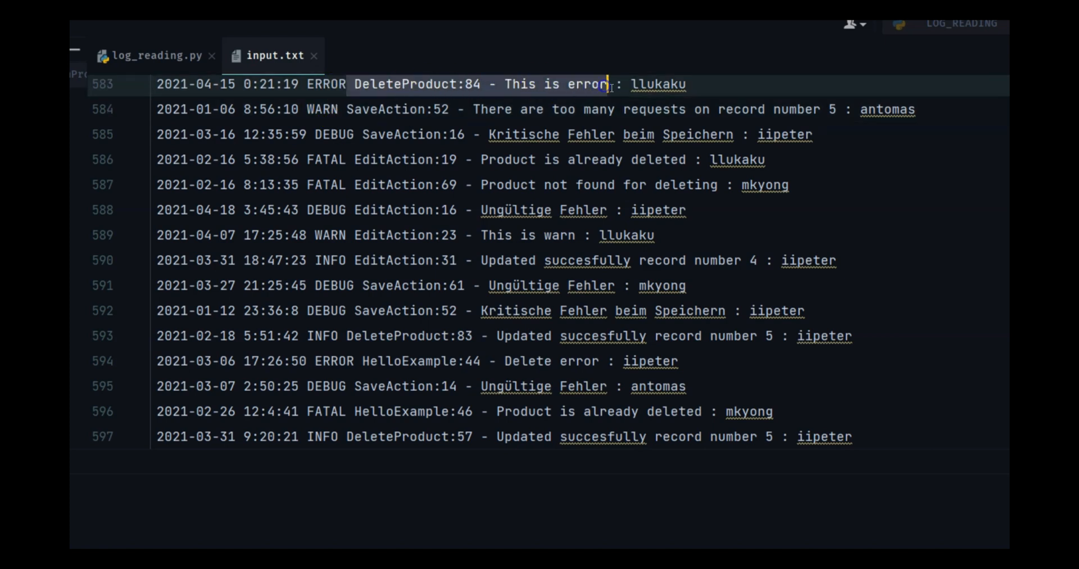
double_click(658, 84)
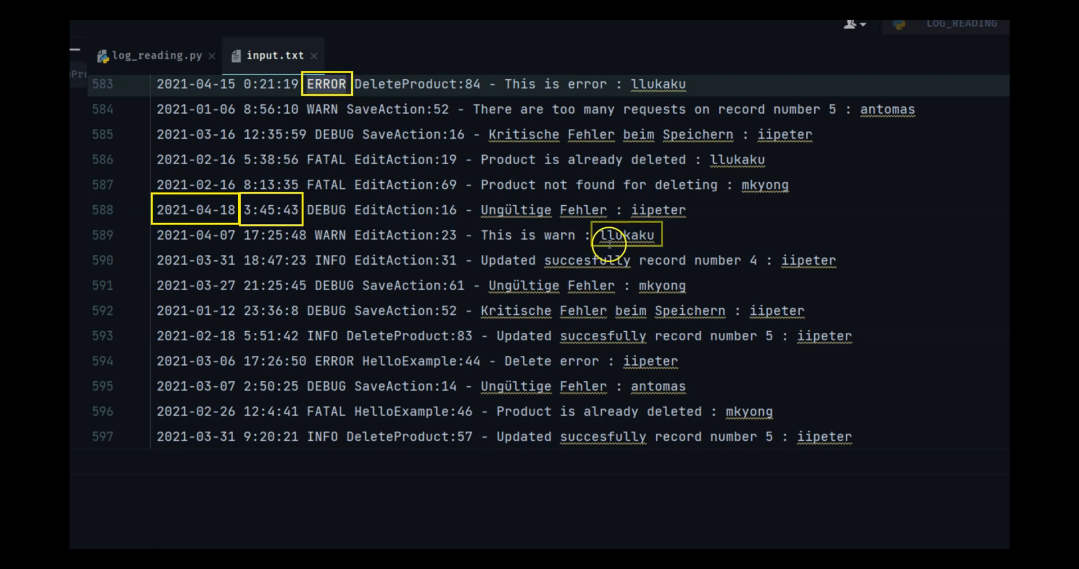
left_click(650, 235)
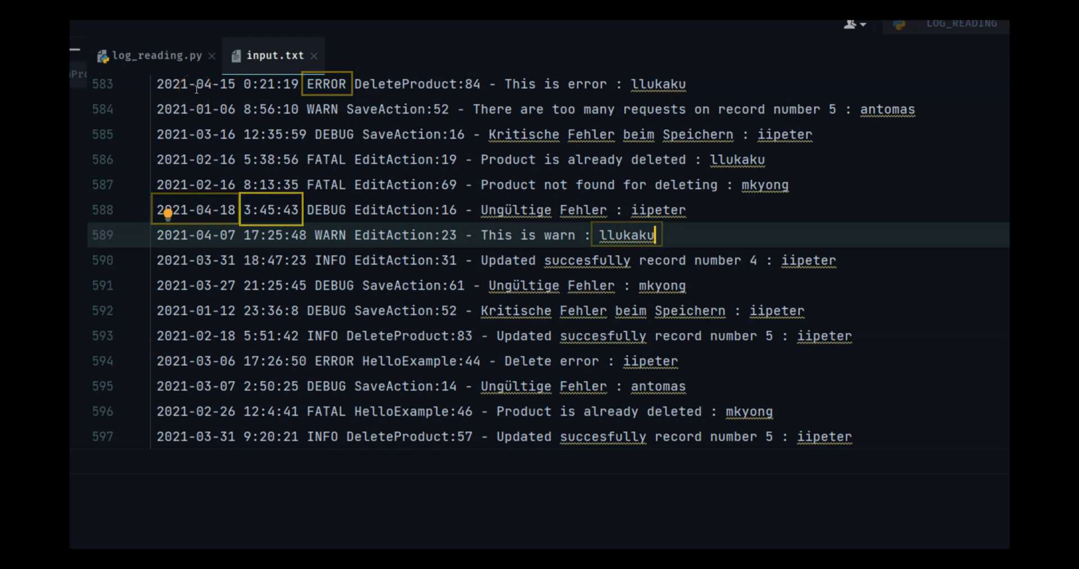
Step: In log_reading.py assign f = open("input.txt", "r")
left_click(155, 55)
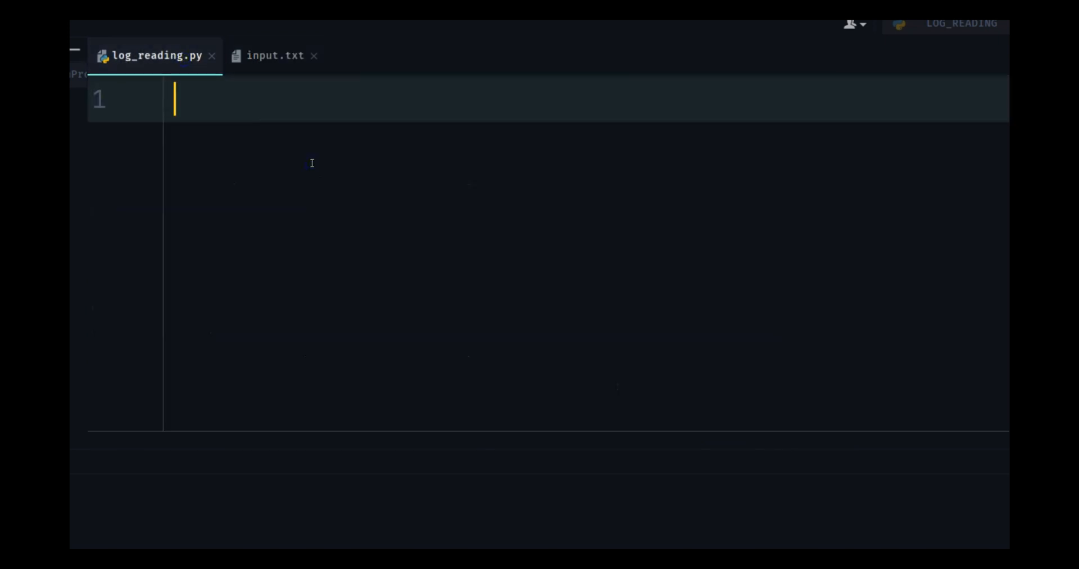
type("f = open(\"in")
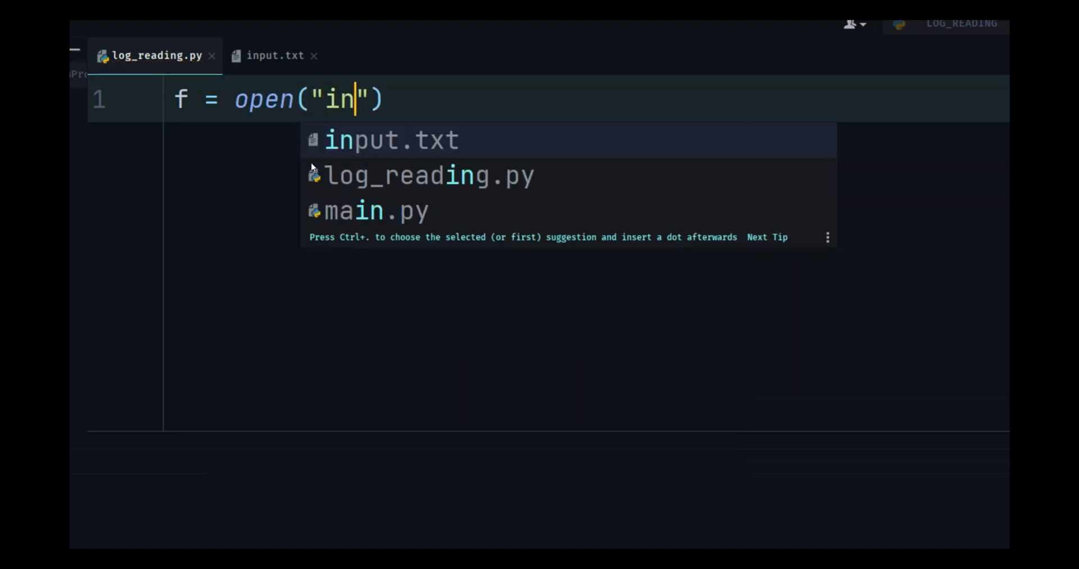
left_click(391, 139)
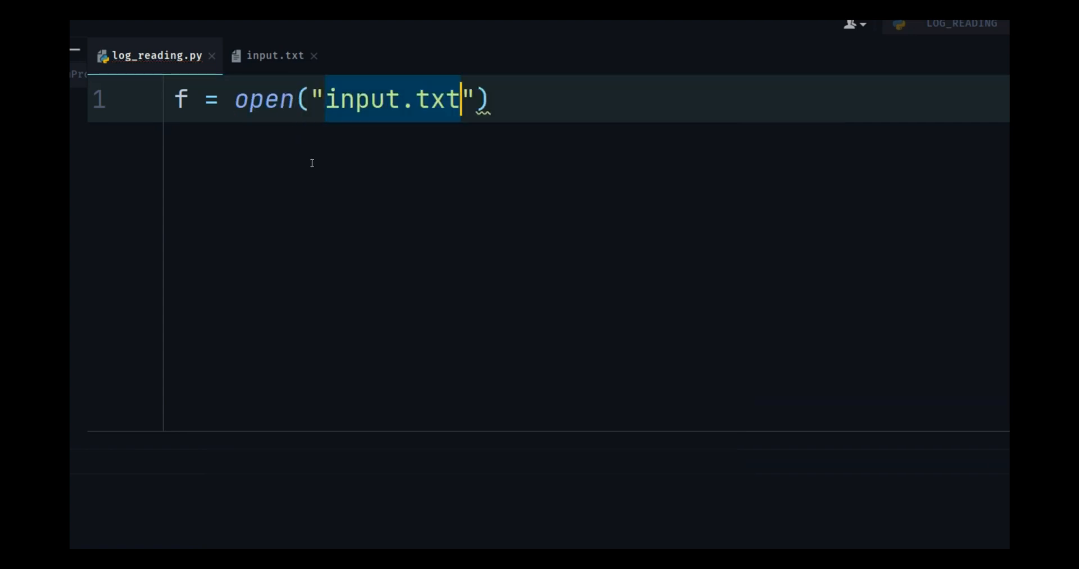
type(", \"\"")
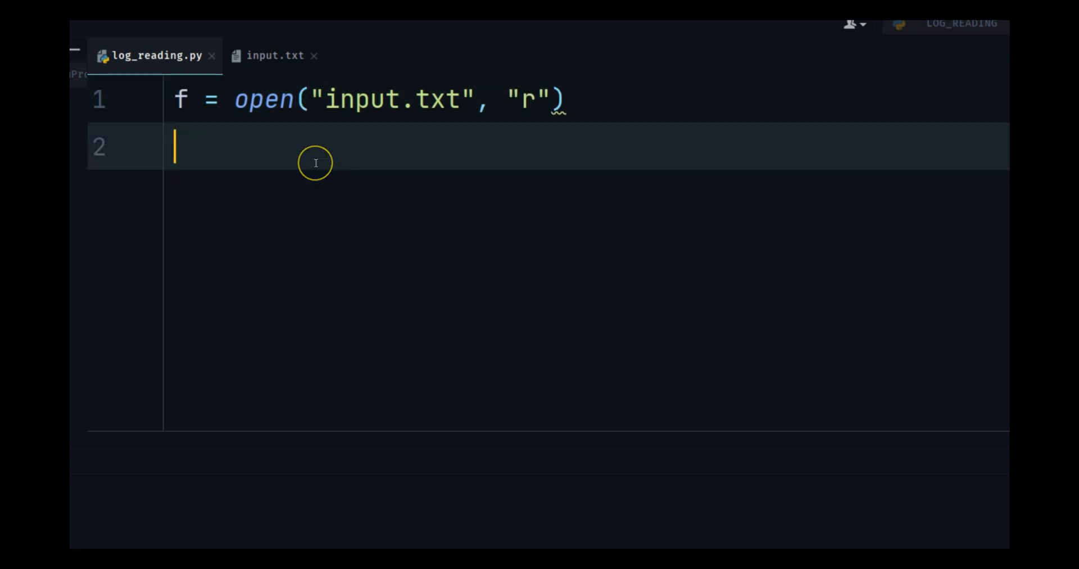
Step: Loop over the file printing each line, close f, and run the script
type("f.l")
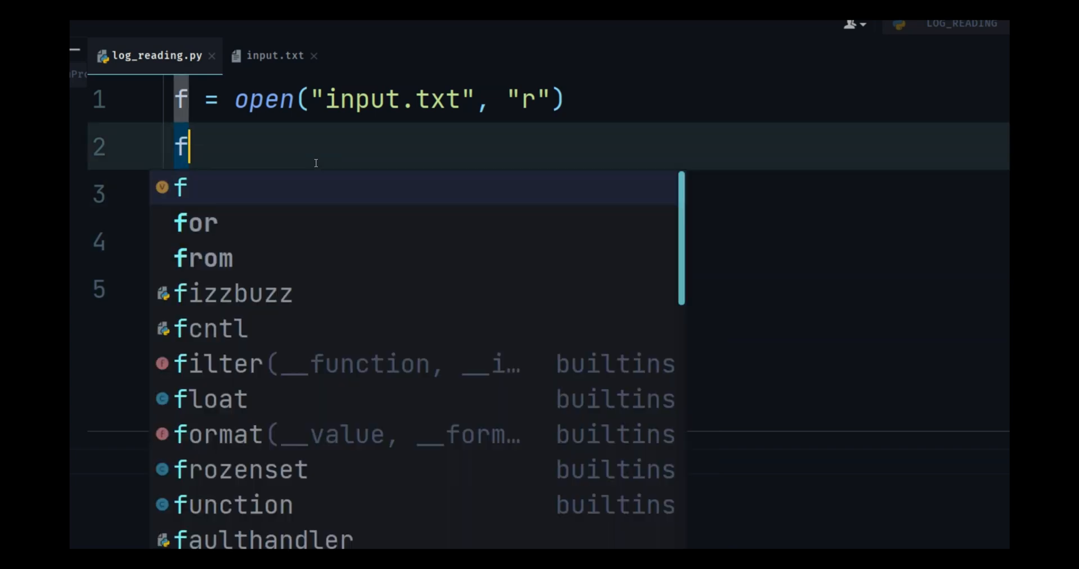
type("or line in f:")
left_click(549, 193)
type("print(")
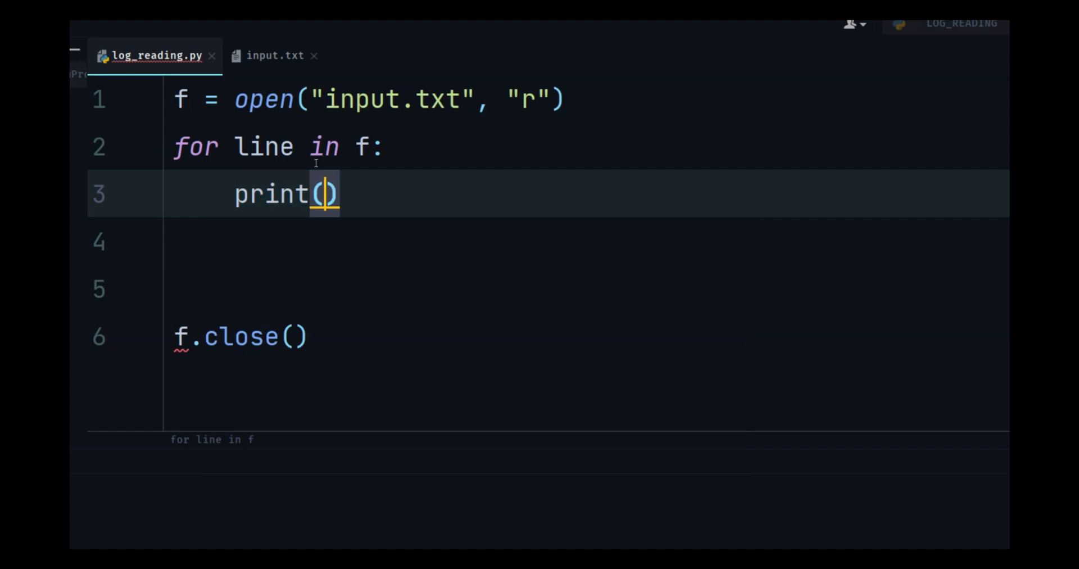
type("line")
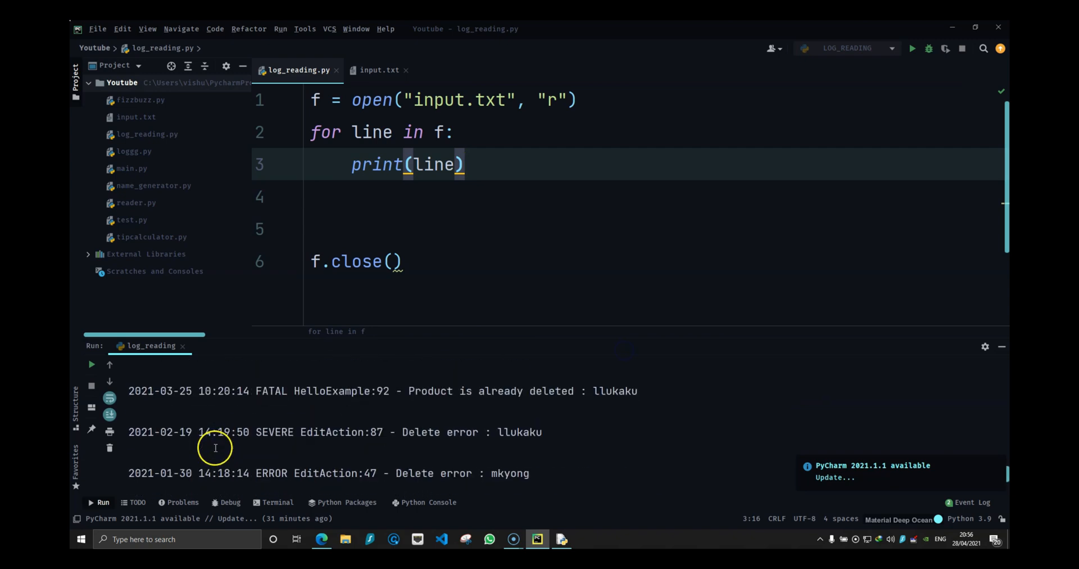
Step: Print line.strip() instead of line and rerun so the output has no blank gaps
scroll("down", 3)
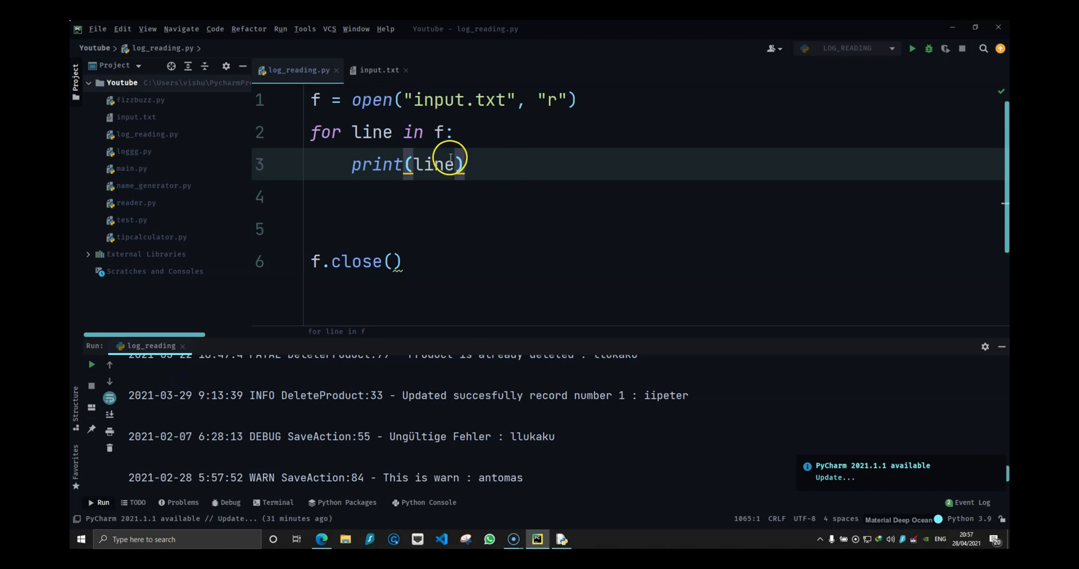
type(".strip(")
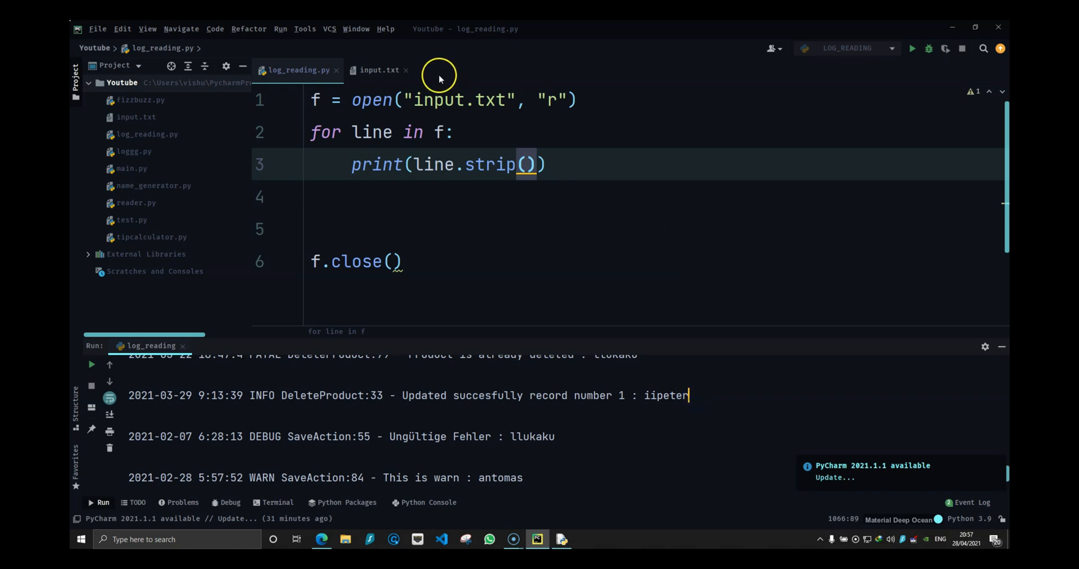
left_click(379, 70)
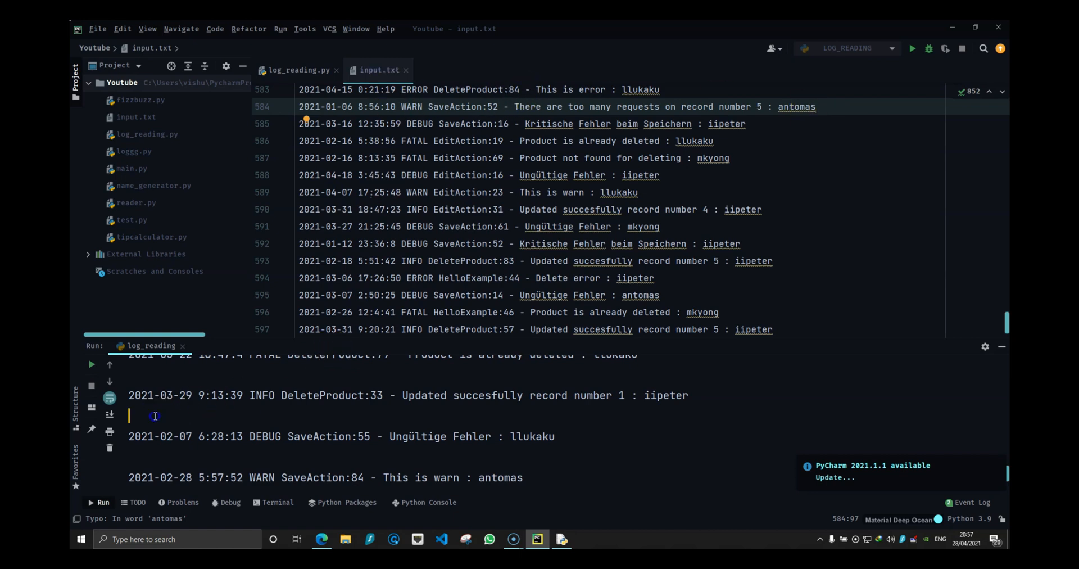
left_click(297, 70)
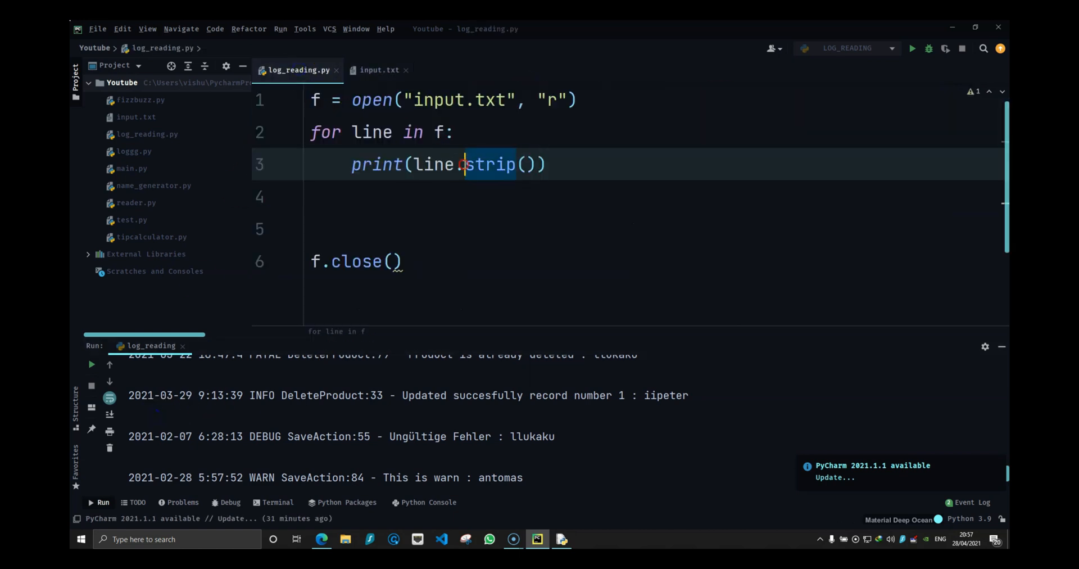
left_click(912, 48)
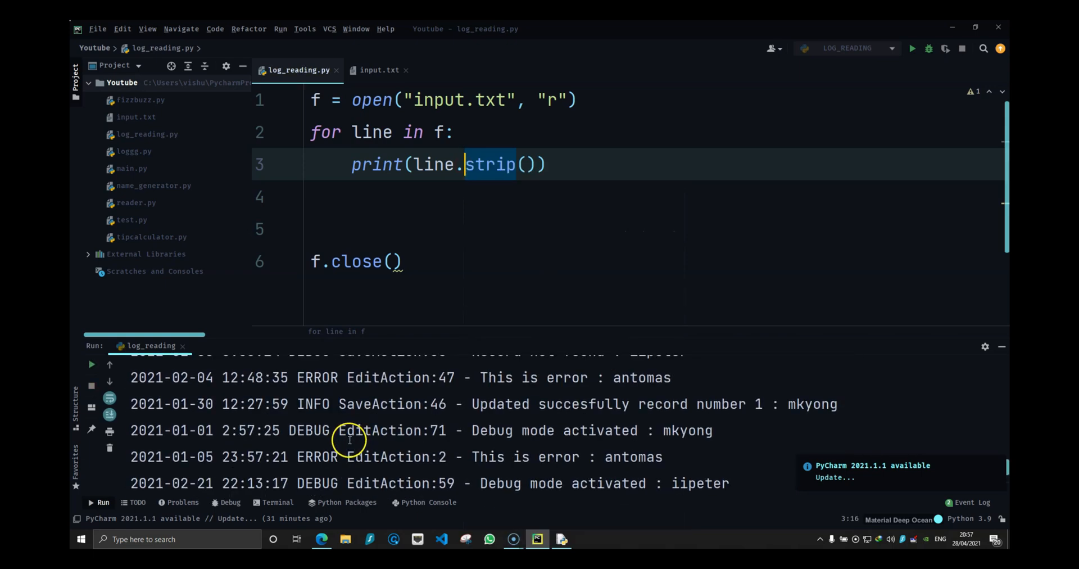
left_click(379, 70)
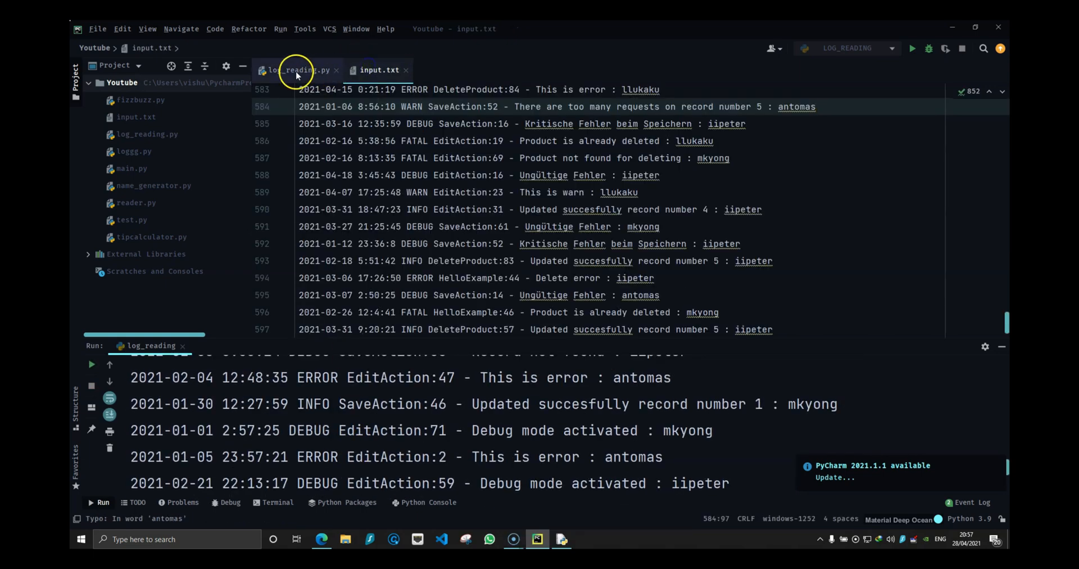
left_click(296, 70)
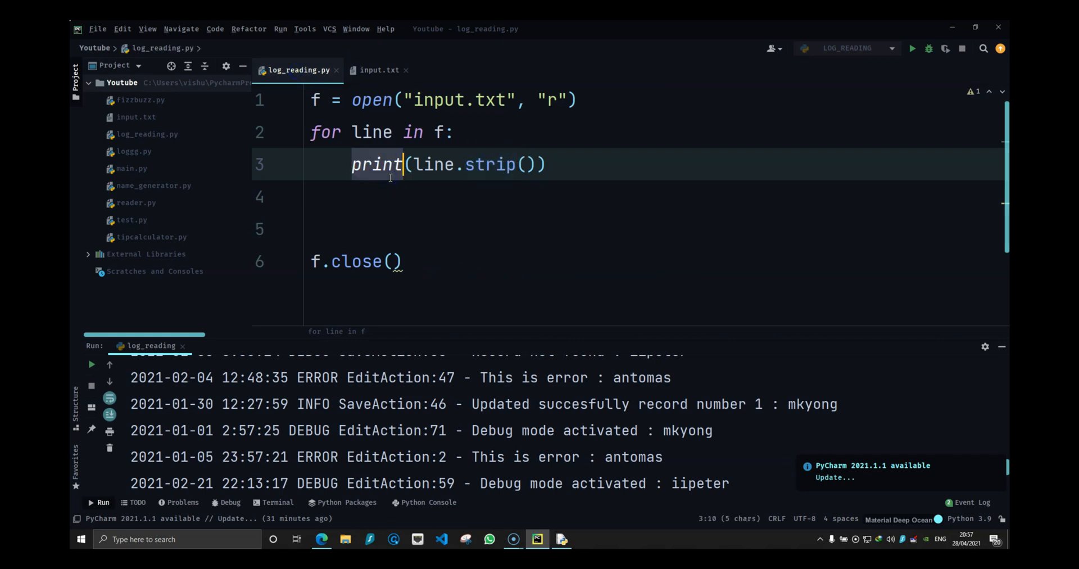
Step: Store the stripped line in linestrip and print linestrip.split(" ")
type("linstrip =")
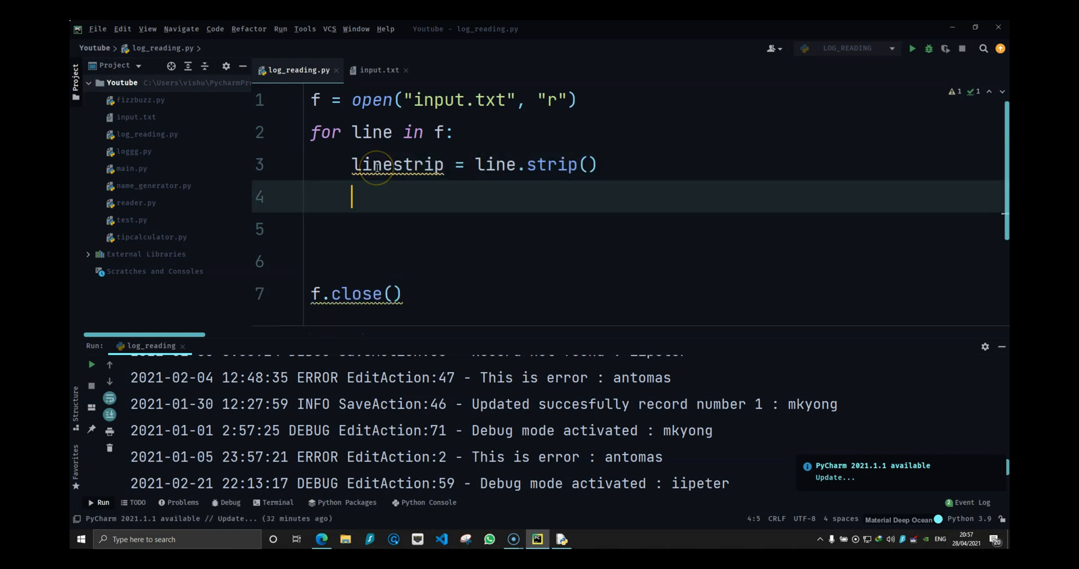
type("print(")
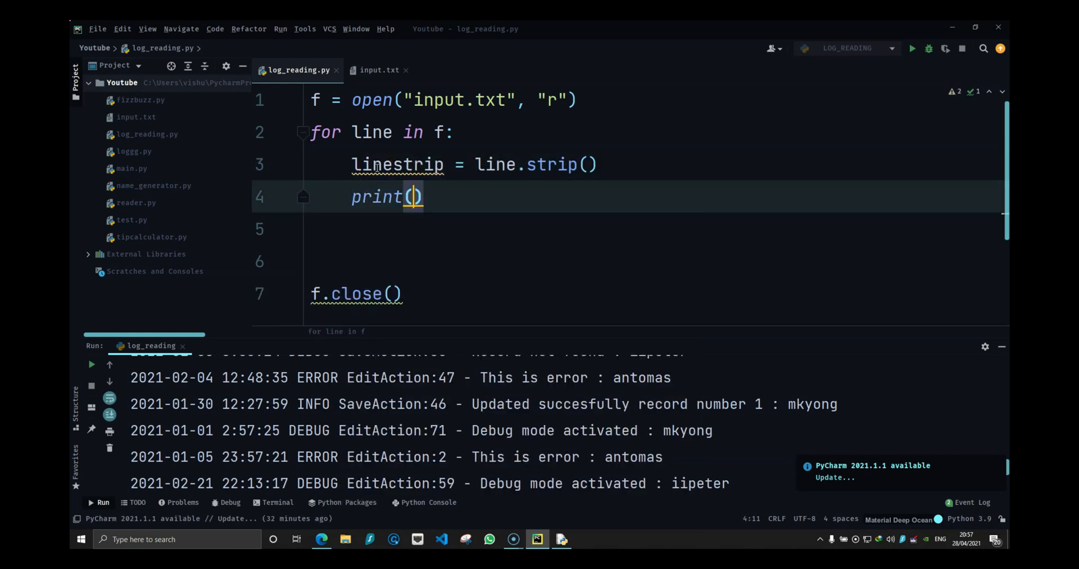
type("linestrip.spl")
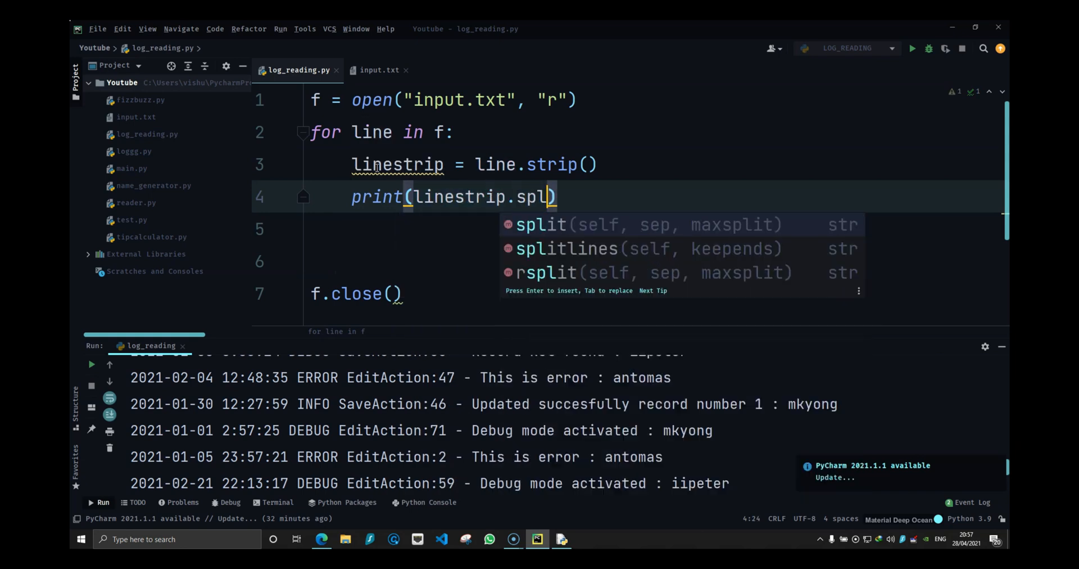
left_click(379, 70)
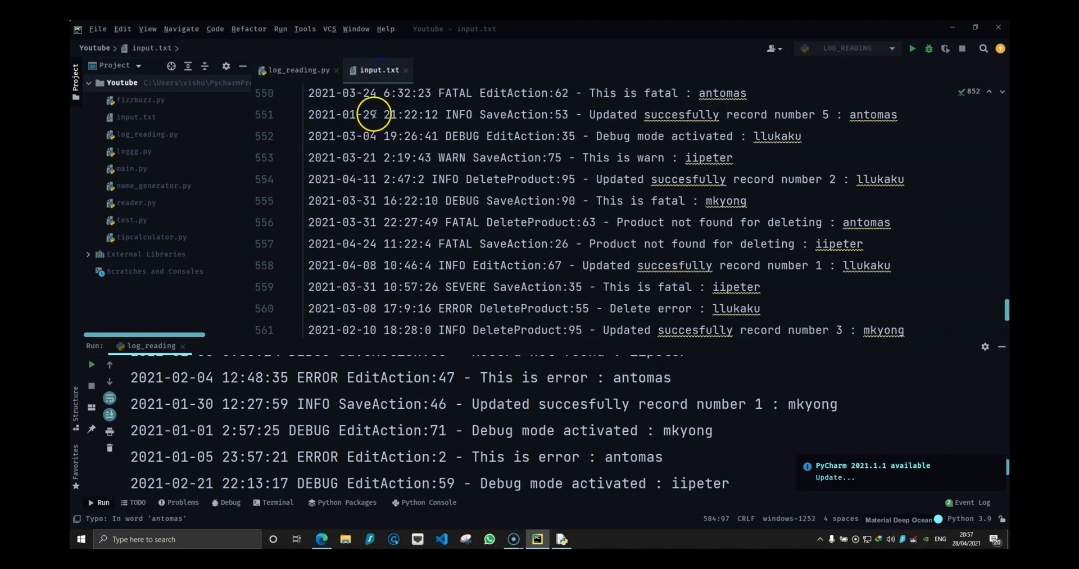
left_click(441, 114)
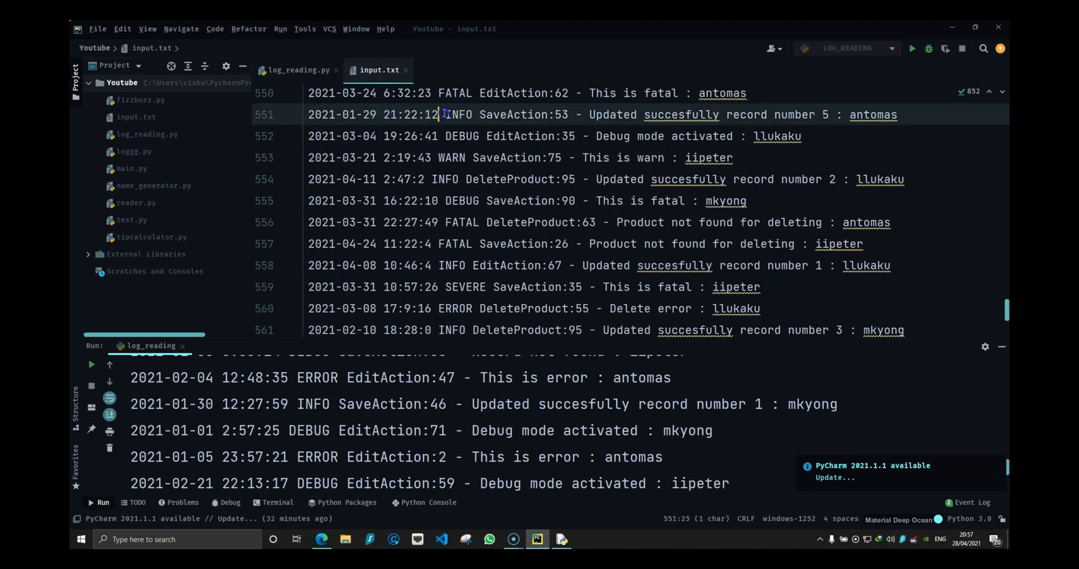
left_click(298, 70)
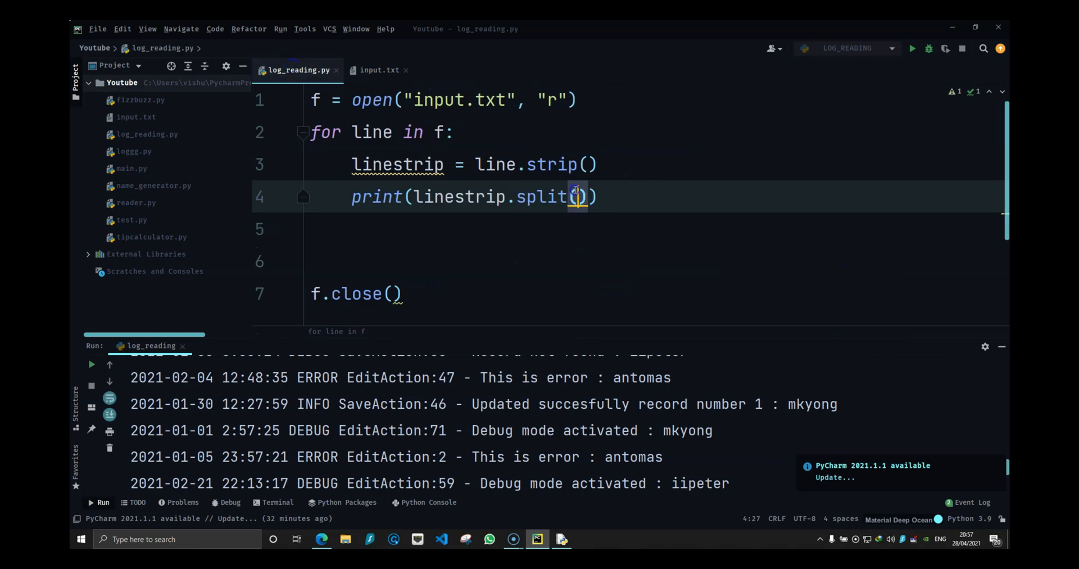
type("\" \"")
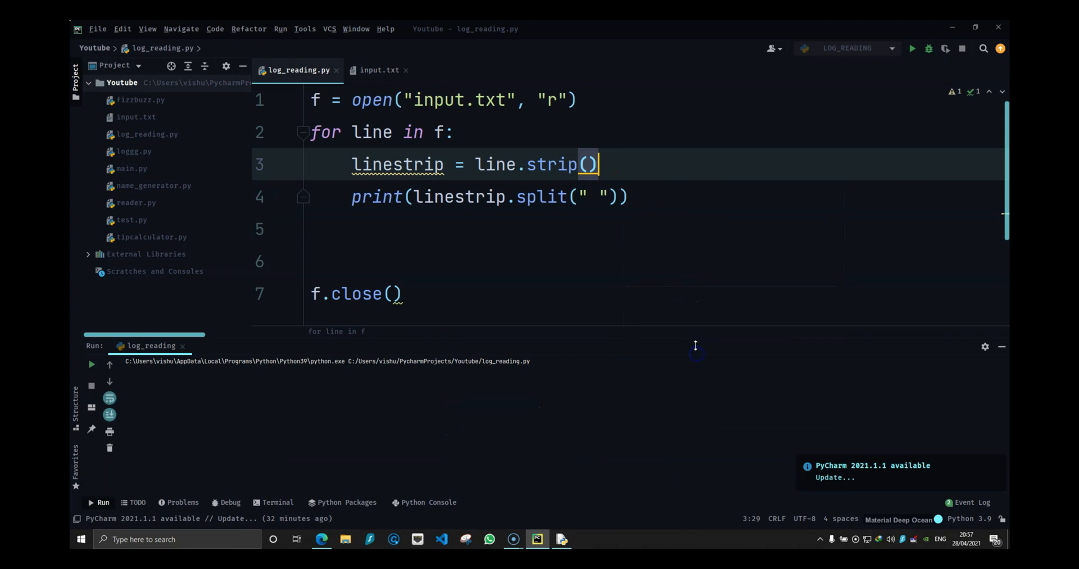
Step: Run the script and inspect the time and user fields in the printed lists
left_click(911, 48)
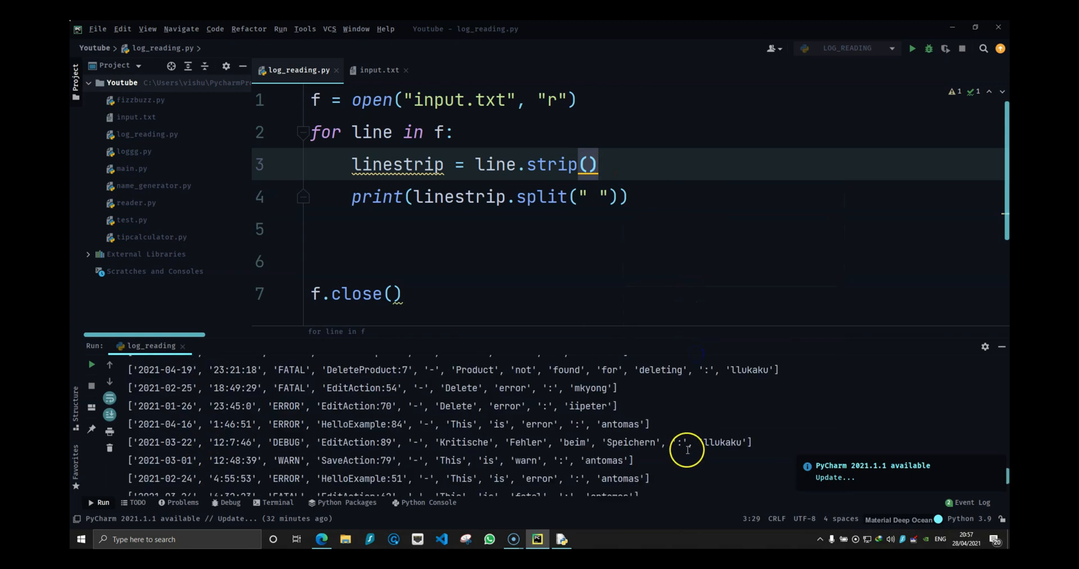
mouse_move(136, 387)
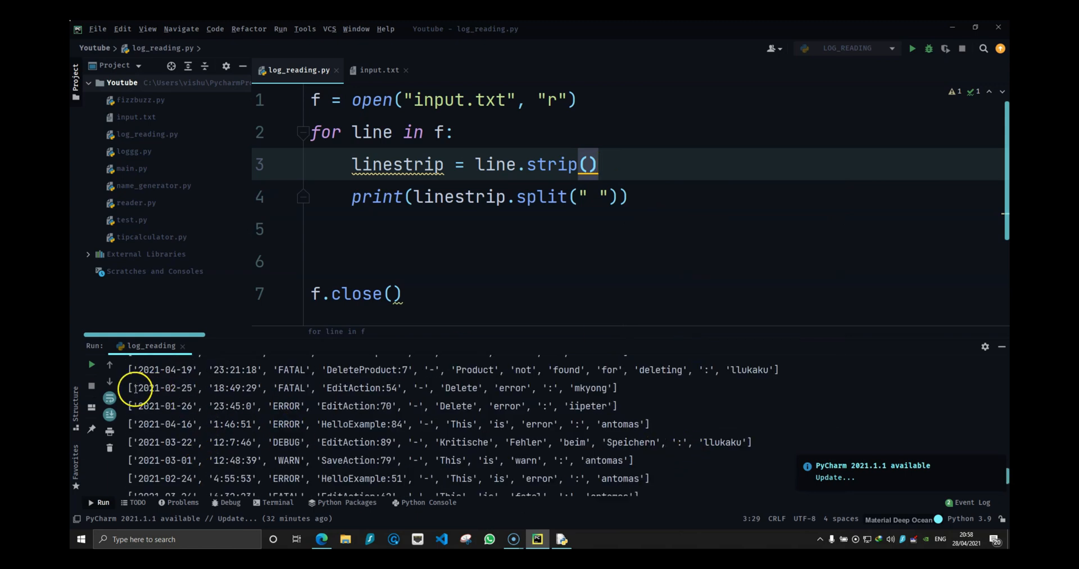
left_click_drag(135, 387, 256, 386)
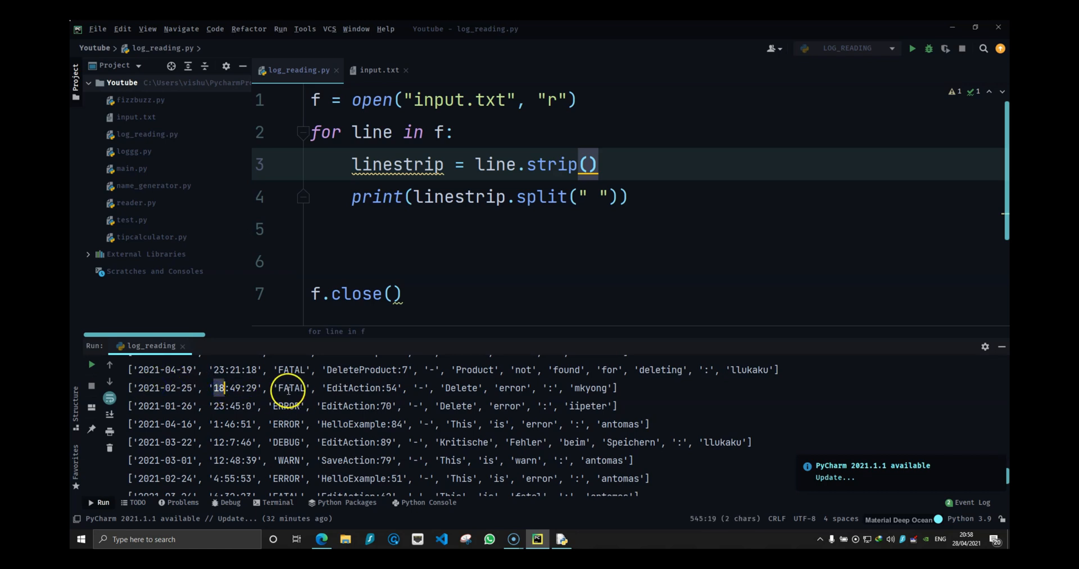
double_click(290, 387)
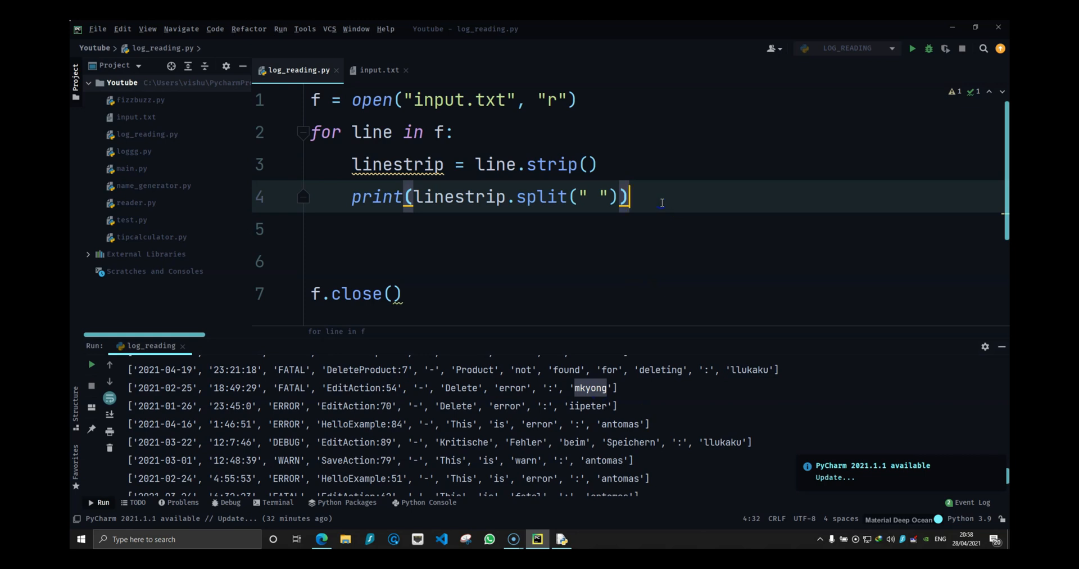
type("date =")
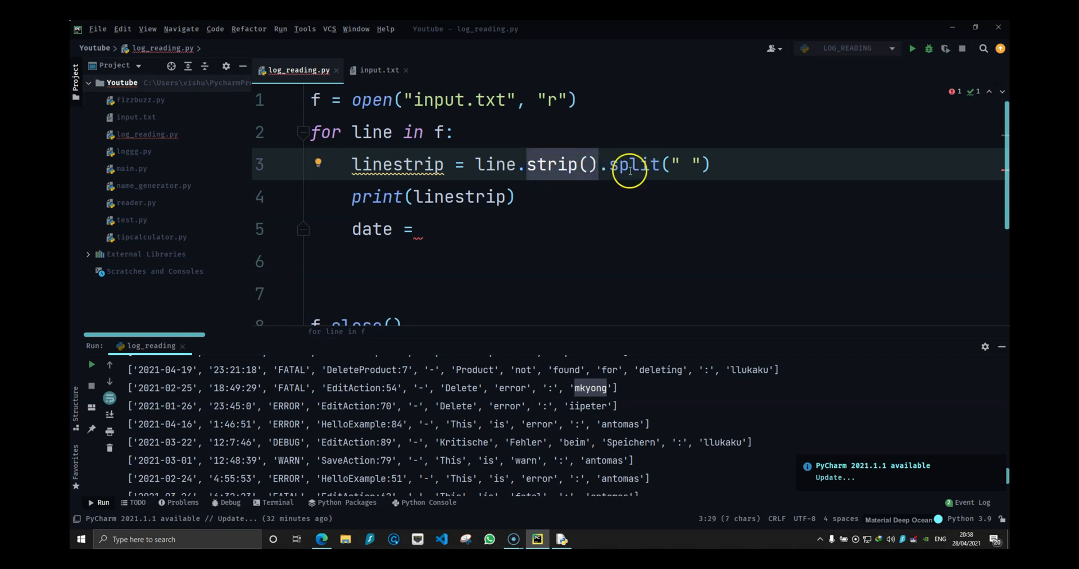
Step: Apply split(" ") on the linestrip assignment, print linestrip and rerun via Run 'log_reading'
left_click(416, 230)
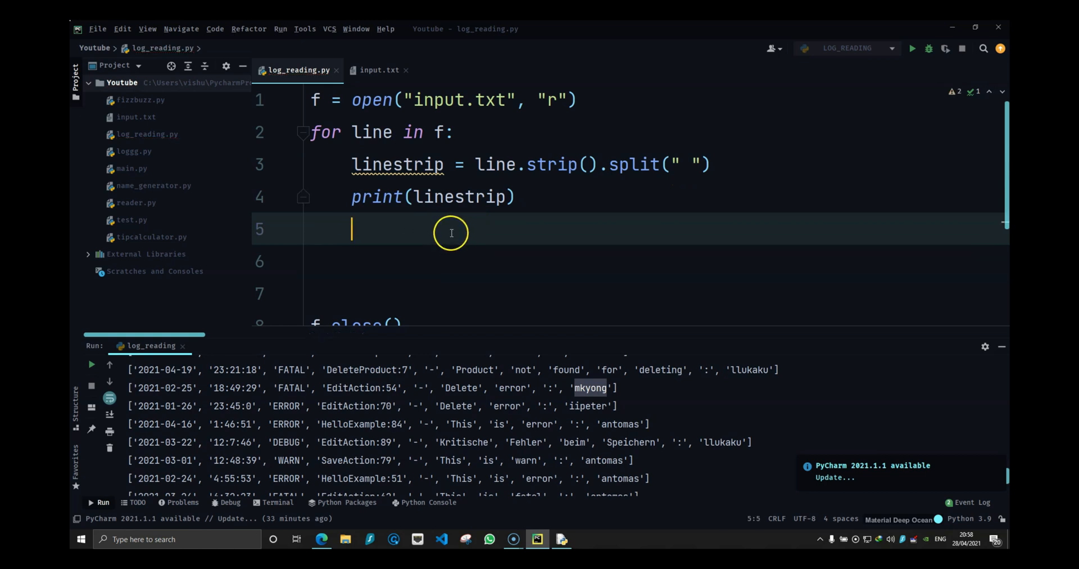
right_click(451, 233)
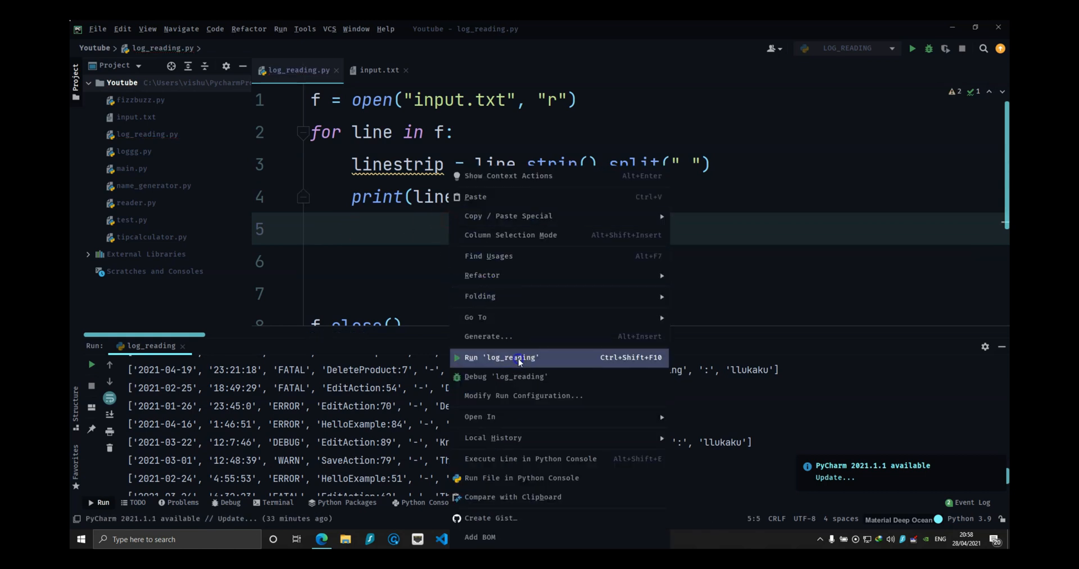
left_click(500, 357)
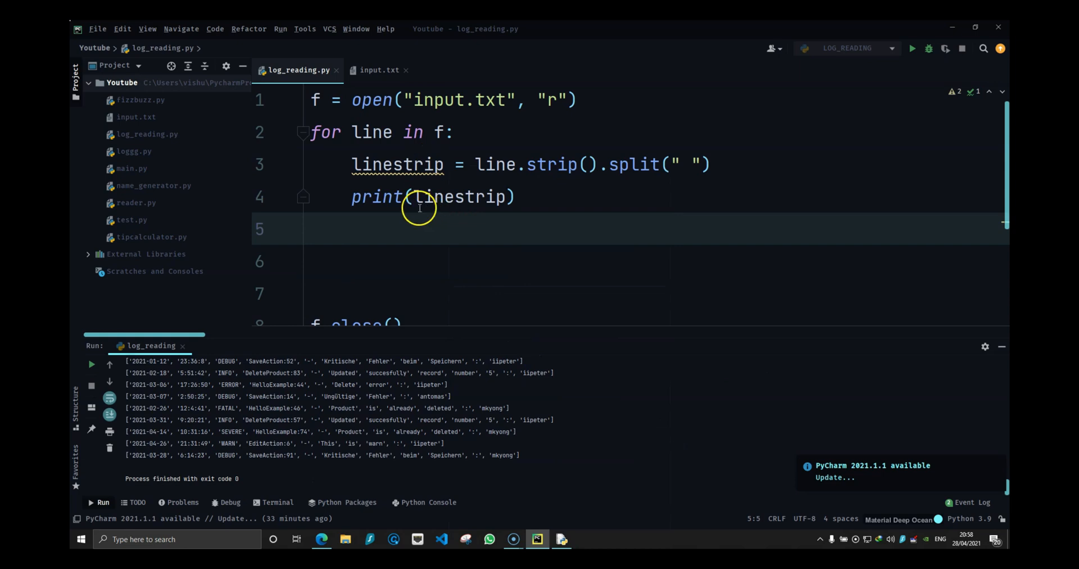
double_click(457, 197)
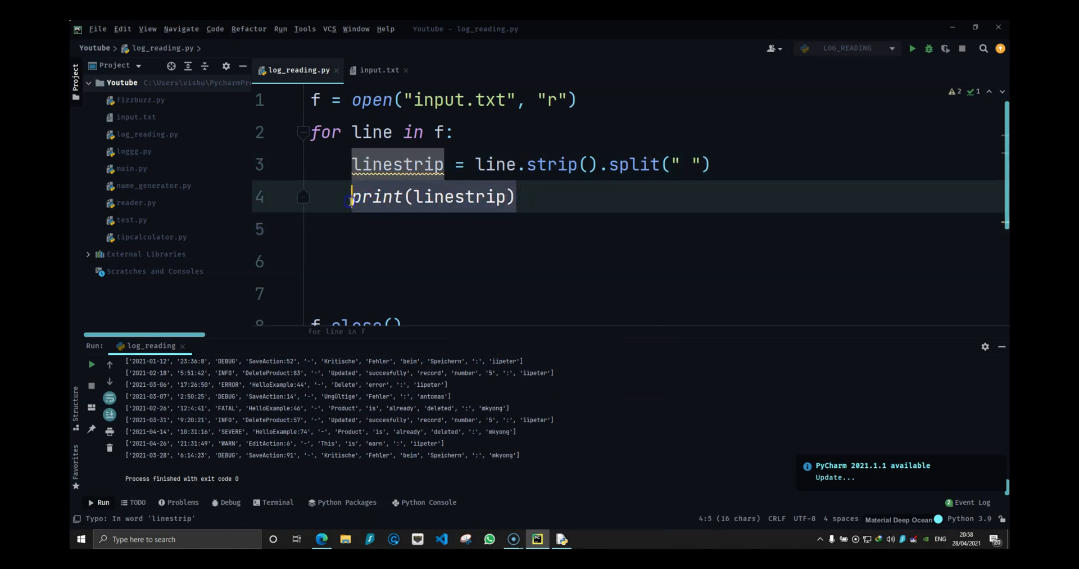
Step: Assign date = linestrip[0] and time = linestrip[1], then print(date, time)
type("date =")
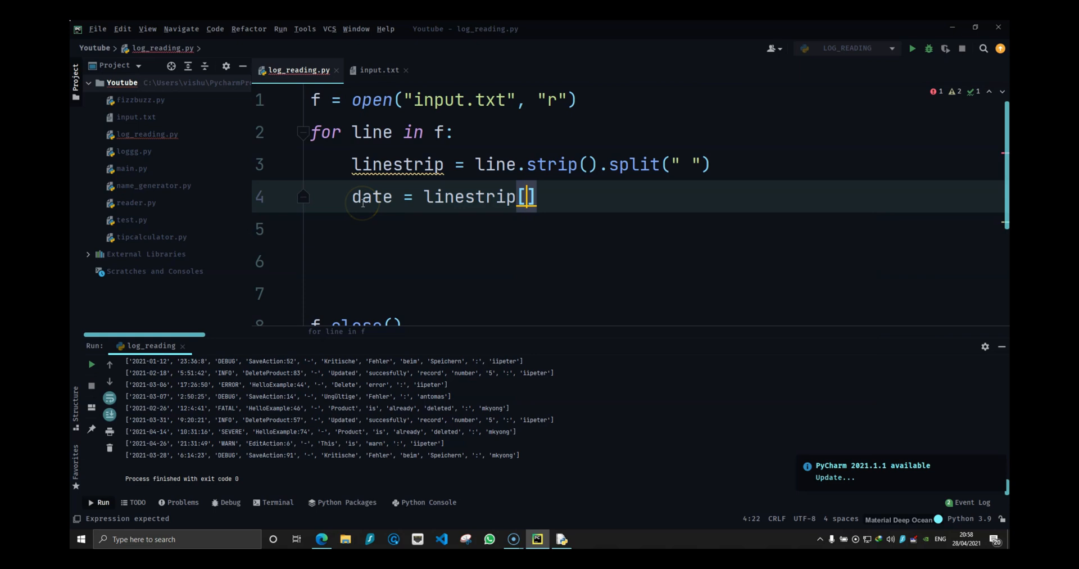
type("0")
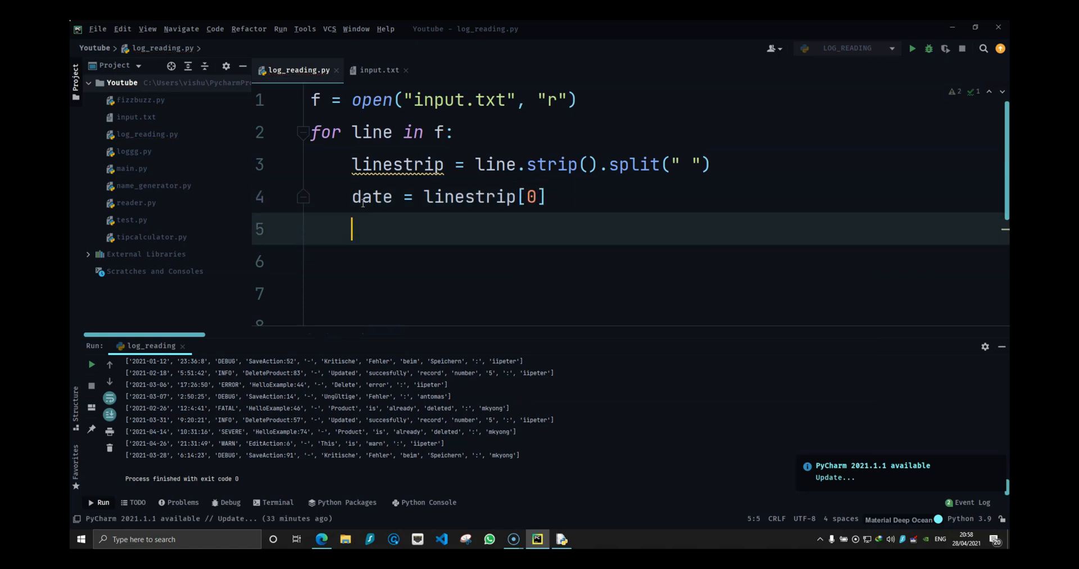
type("time")
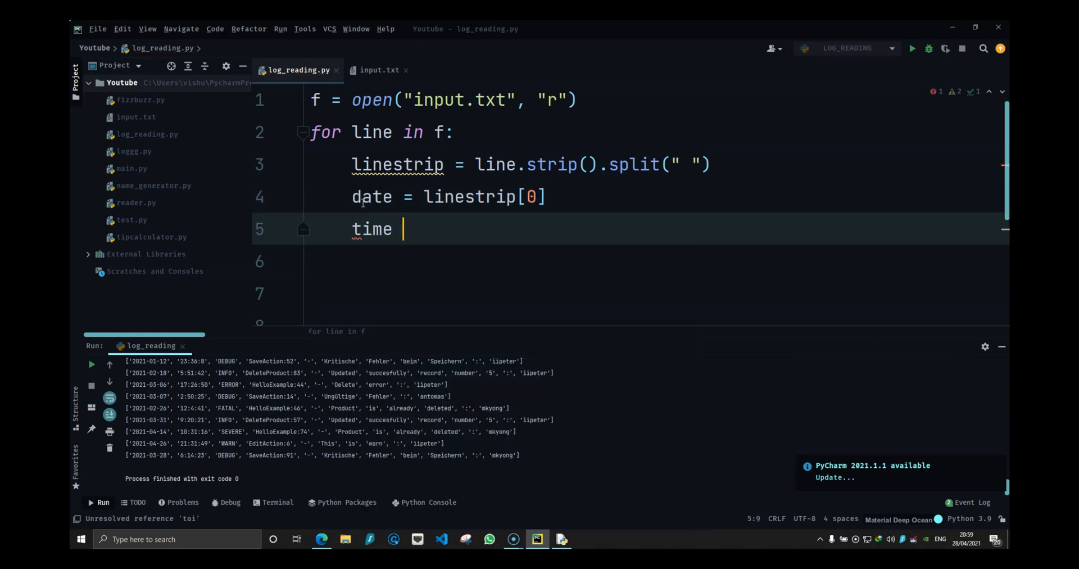
type("= line")
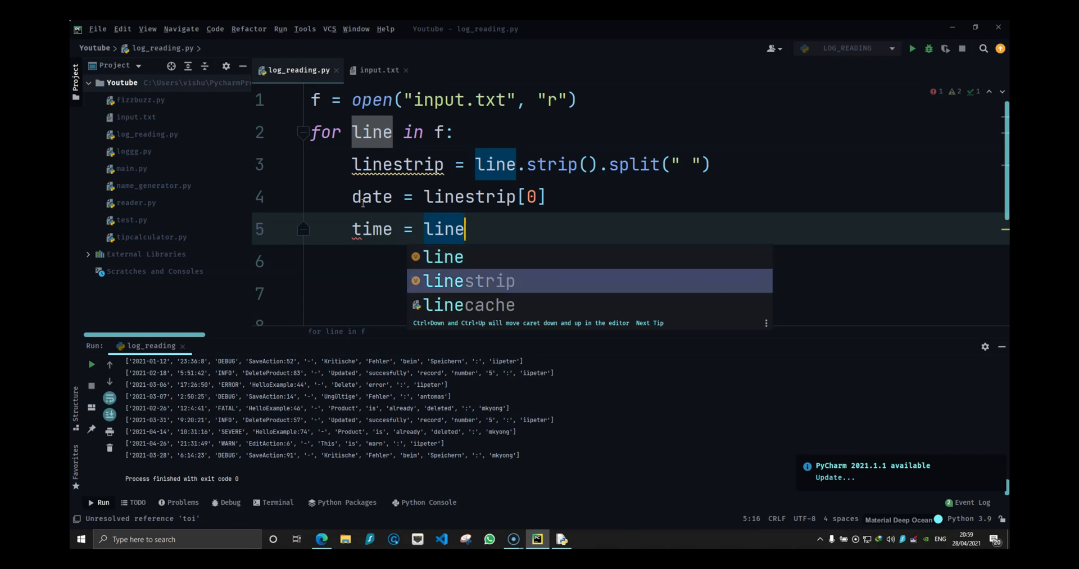
type("strip[1]")
left_click(630, 262)
type("print(")
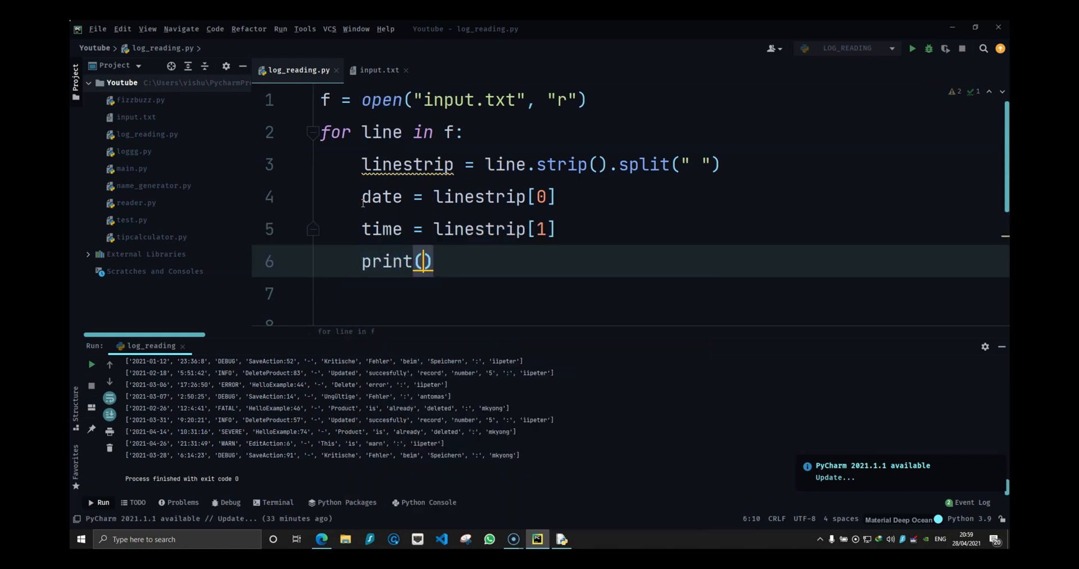
type("date,")
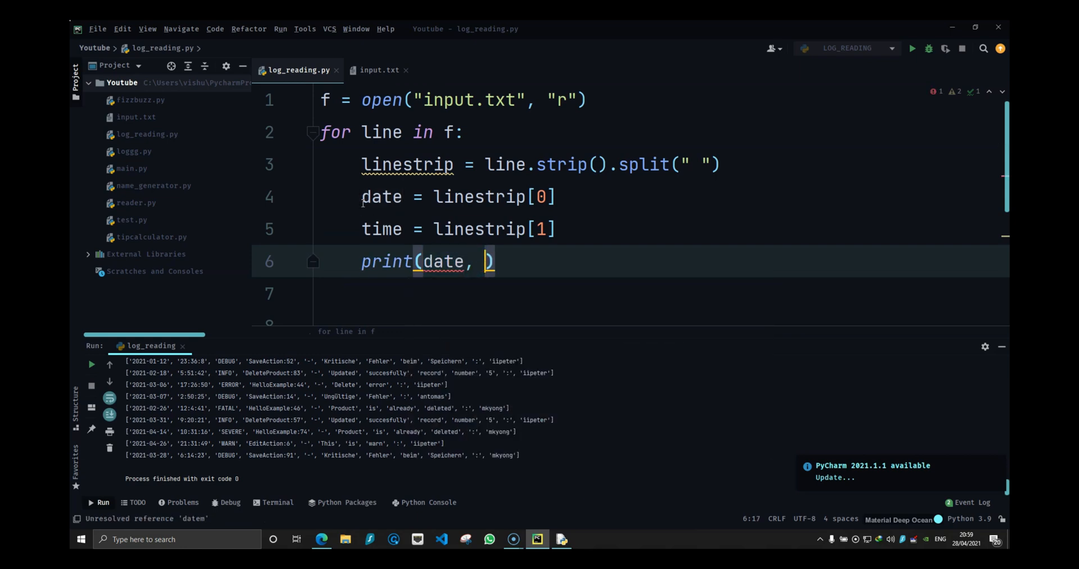
type("time")
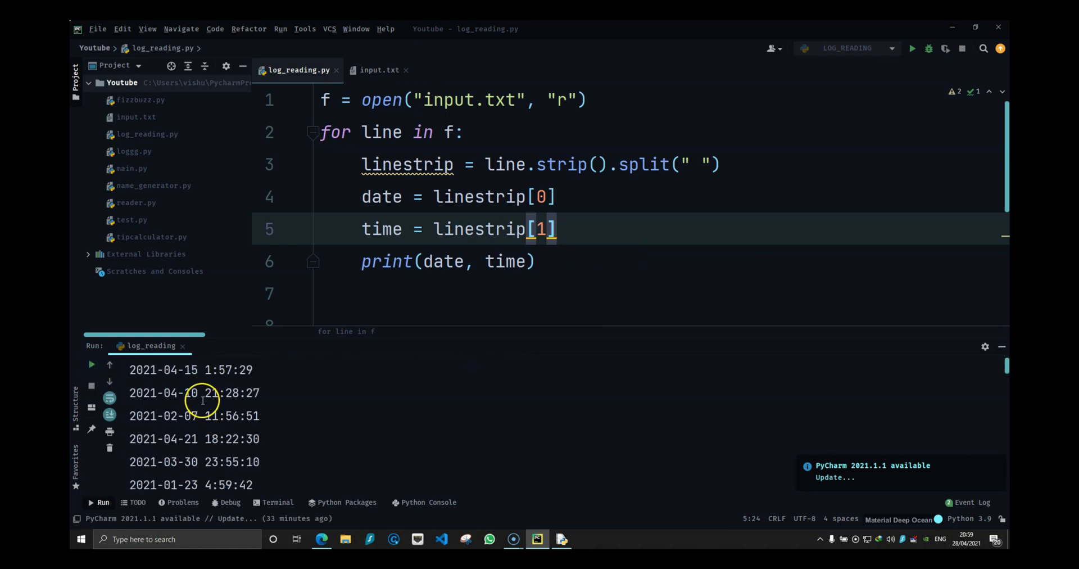
Step: Inspect input.txt to locate the level word's position in each log line
left_click(378, 70)
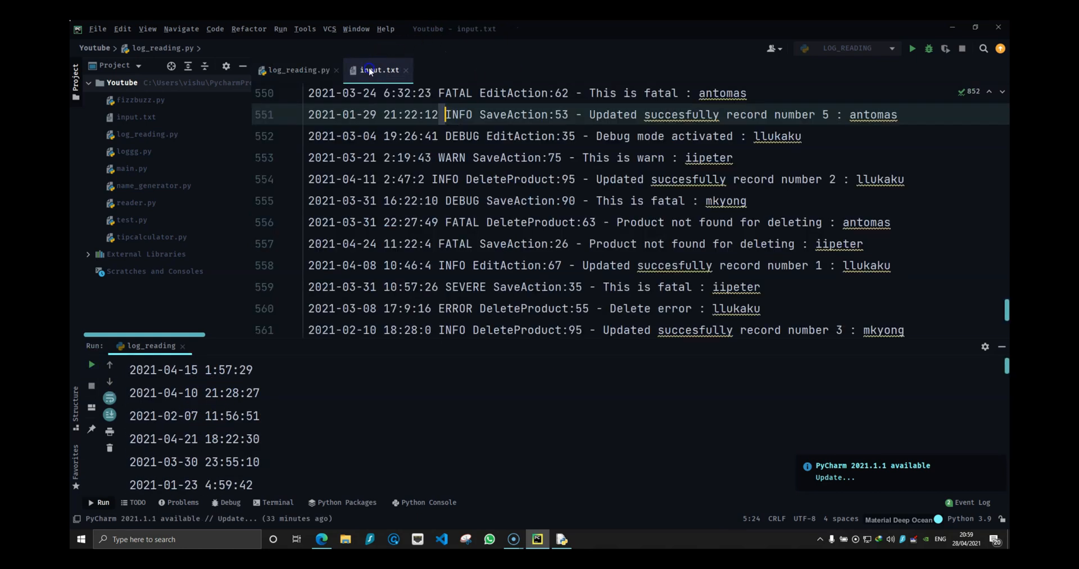
double_click(452, 158)
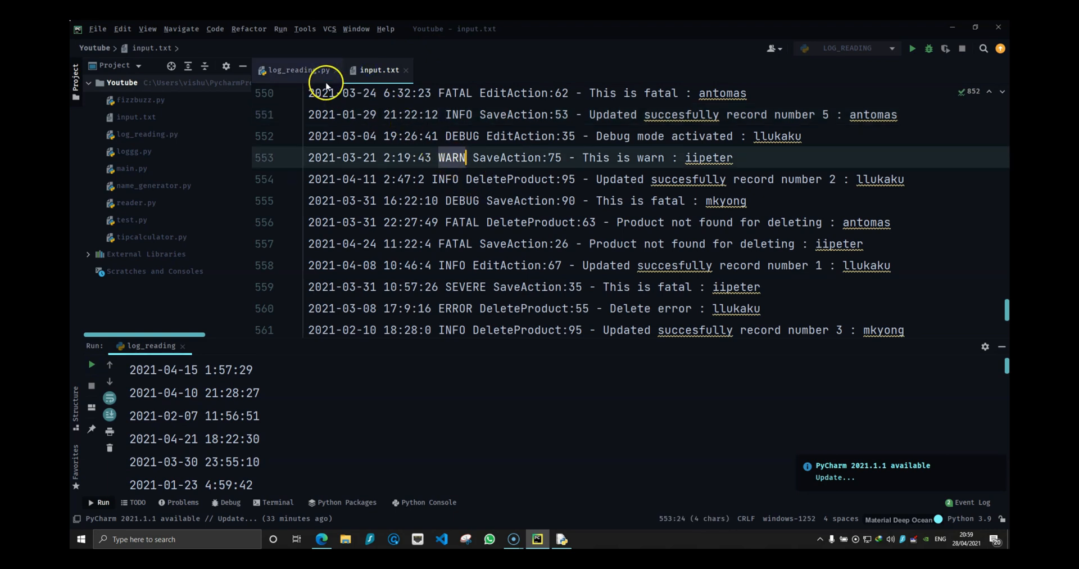
left_click(293, 69)
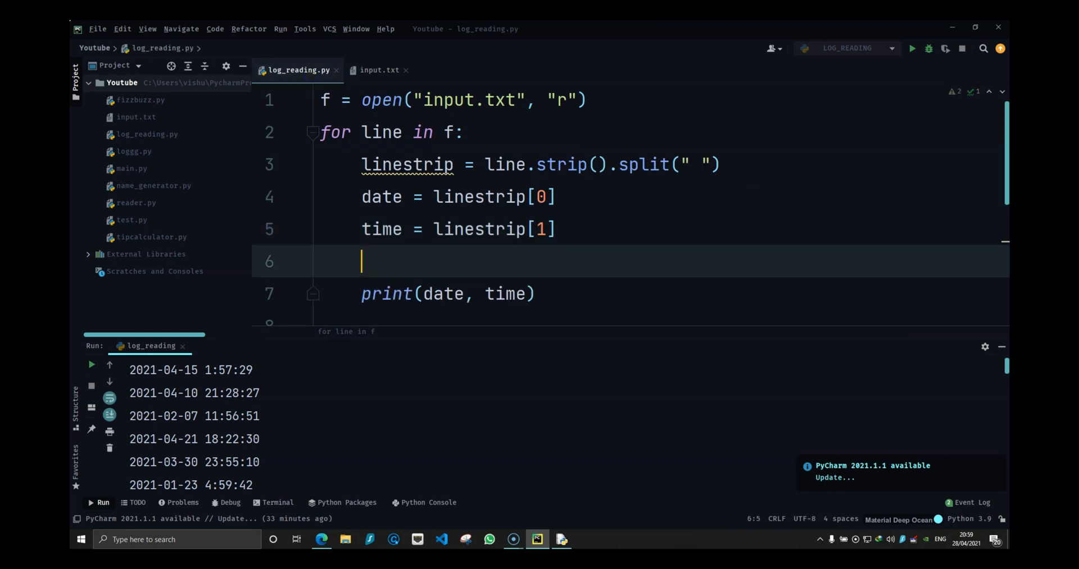
Step: Assign message = linestrip[2] in the loop, print date, time and message, and run the script
type("message = l")
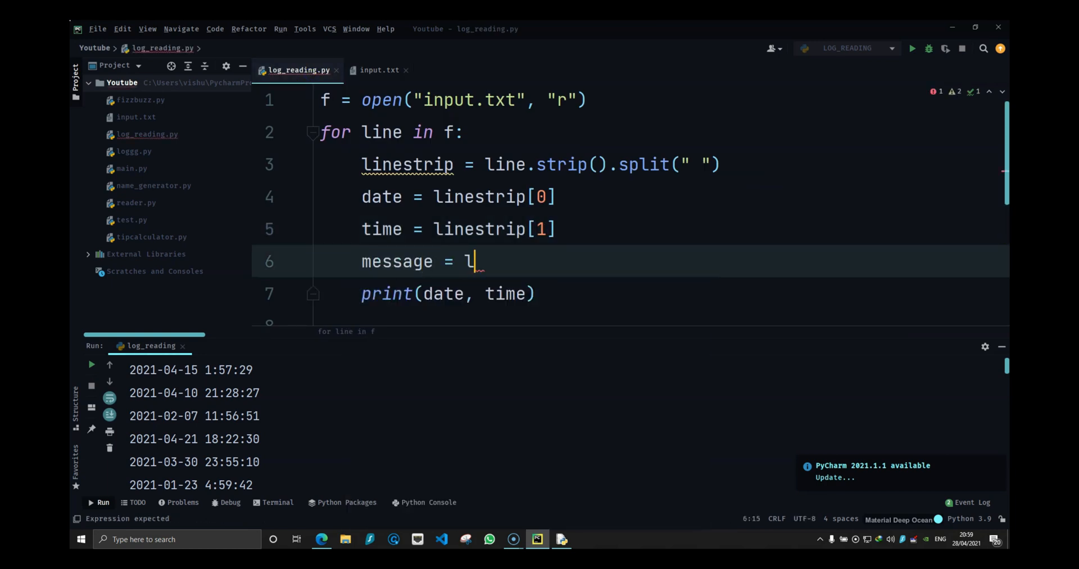
type("inestrip[]")
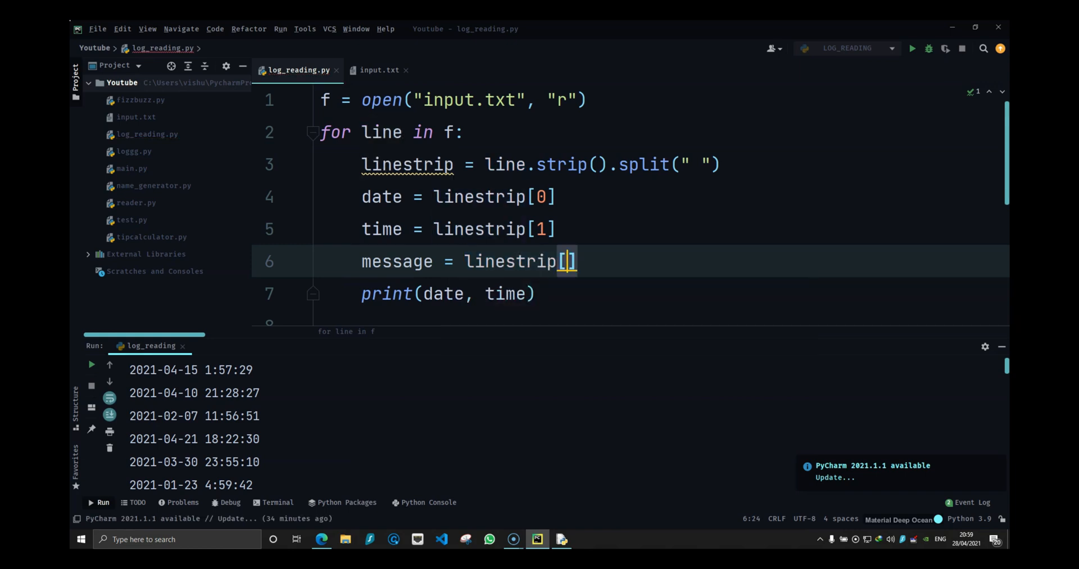
type("2")
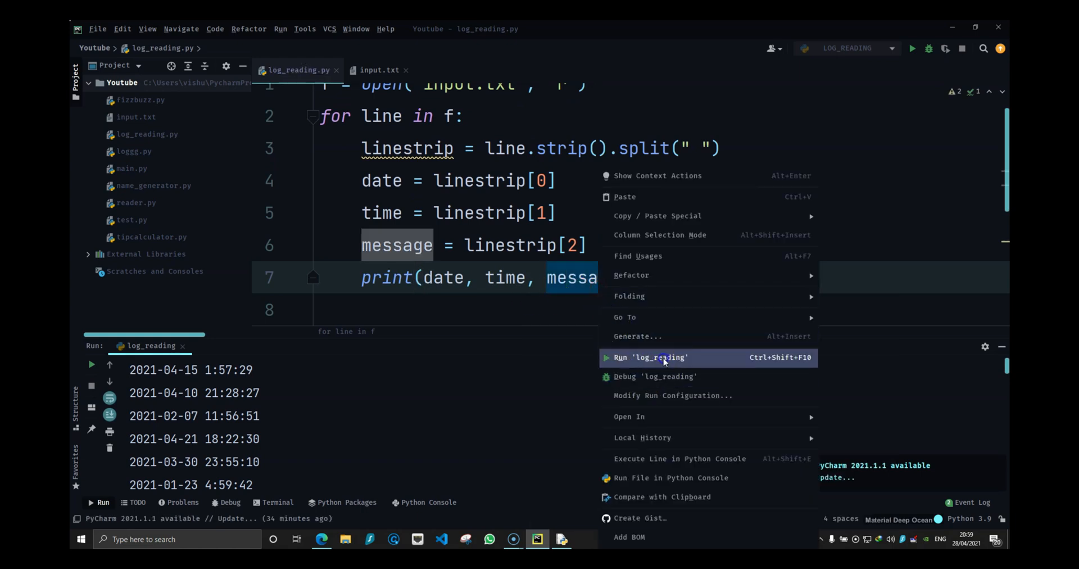
left_click(651, 356)
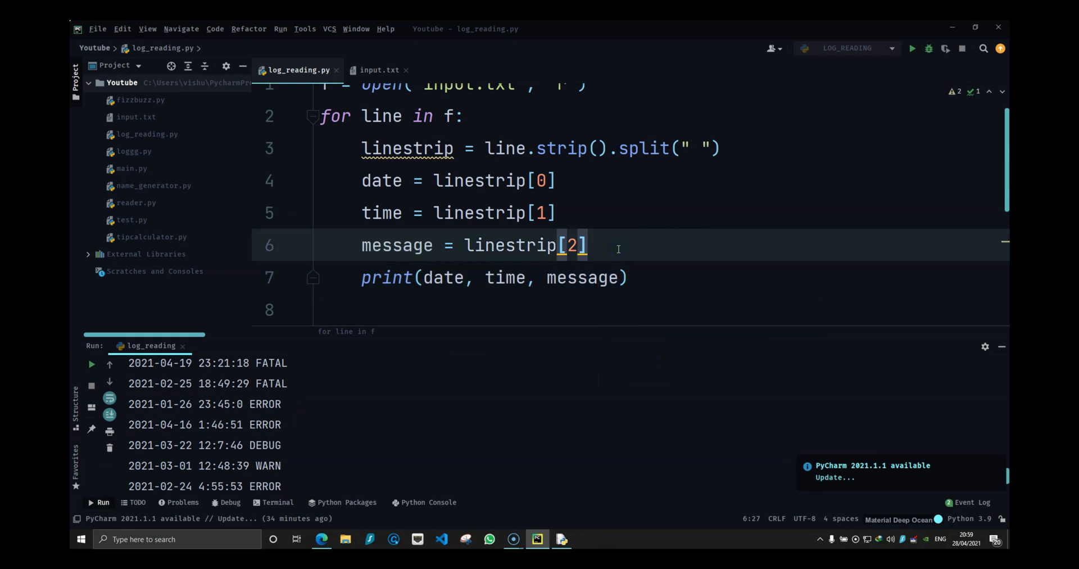
Step: Assign user = linestrip[-1] and add user to the printed fields, then run
type("user =")
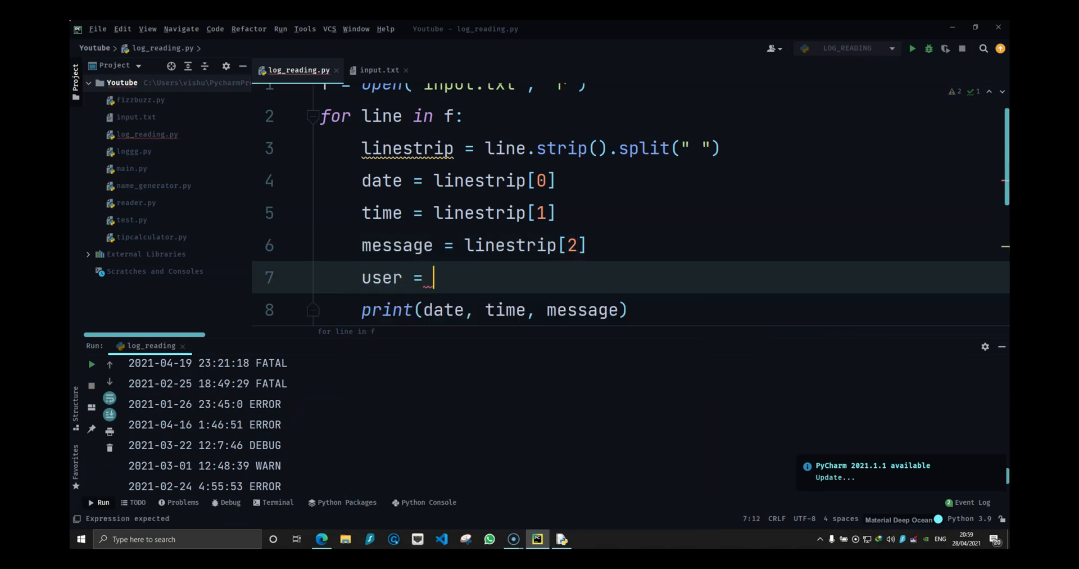
left_click(379, 70)
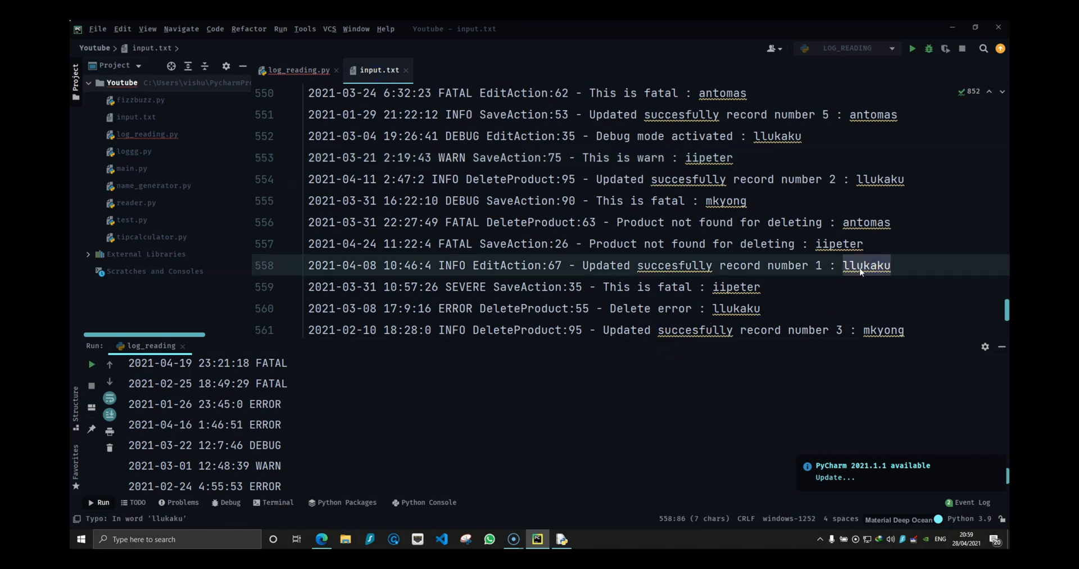
left_click(299, 70)
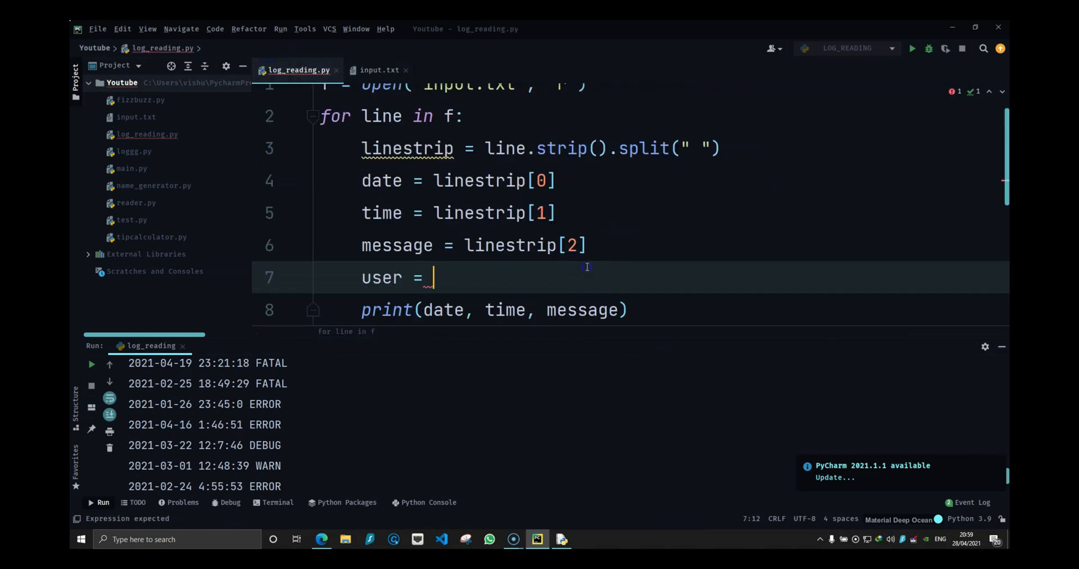
type("linestrip[")
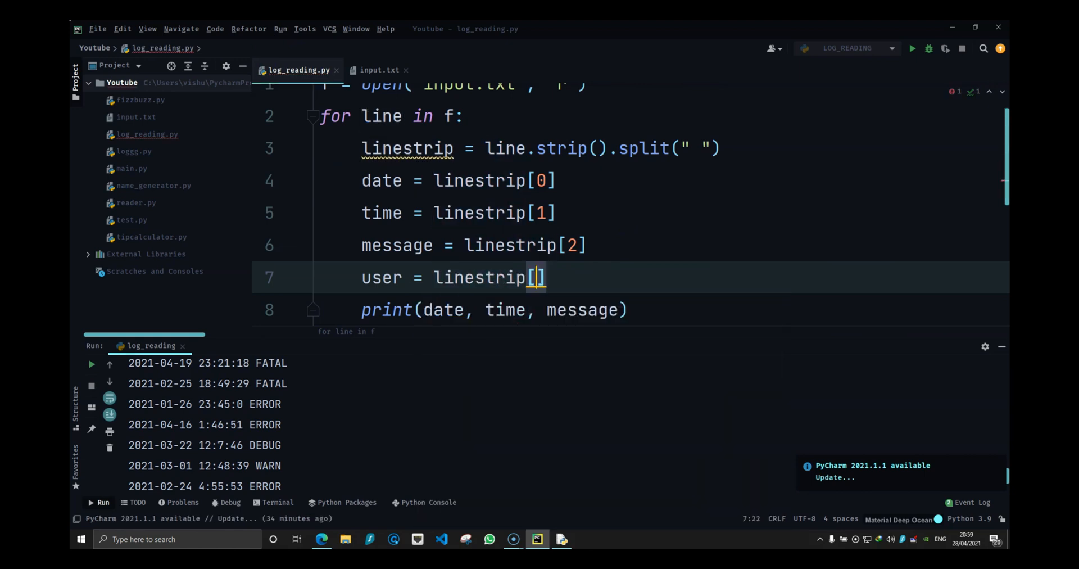
type("-1")
left_click(631, 309)
type(", ")
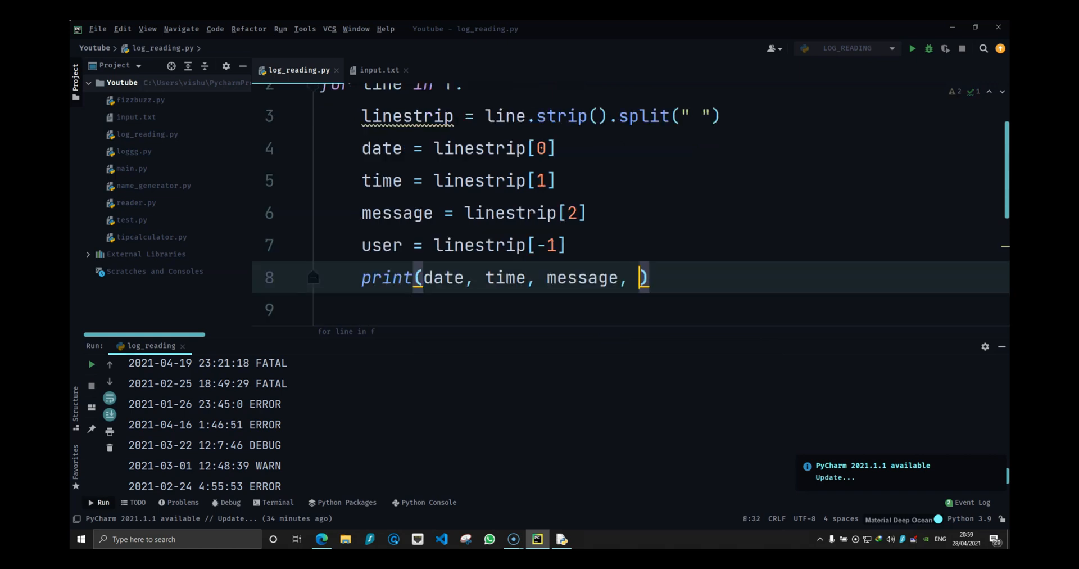
type("user")
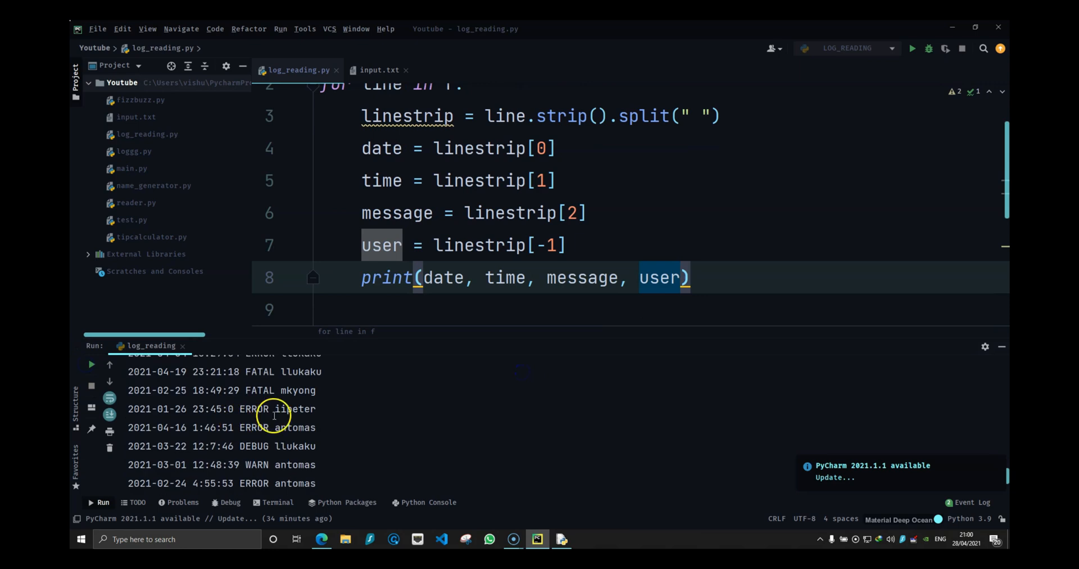
mouse_move(247, 409)
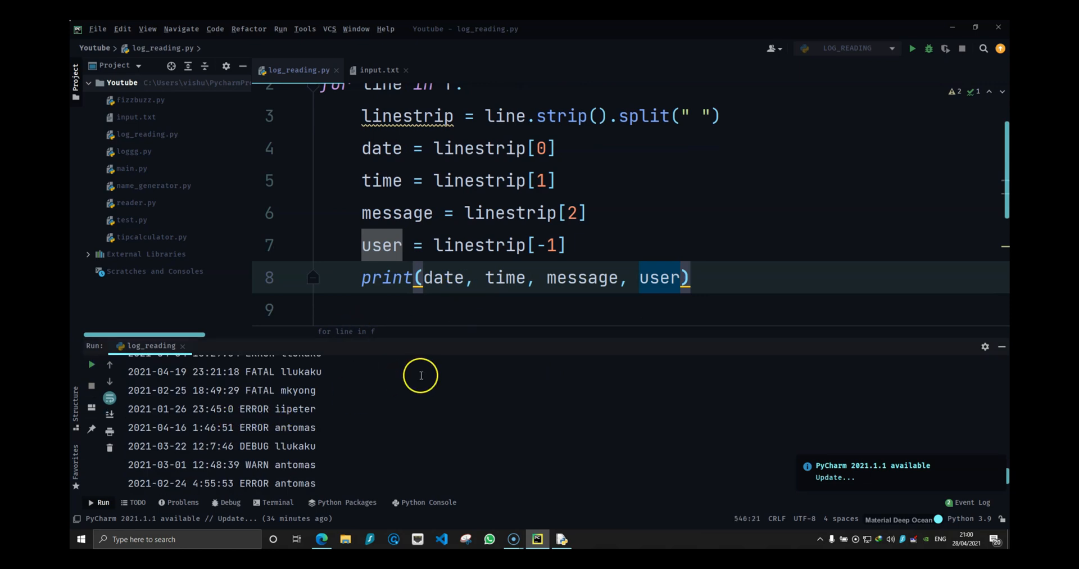
Step: Compare the printed user names against the raw input.txt lines
left_click(379, 69)
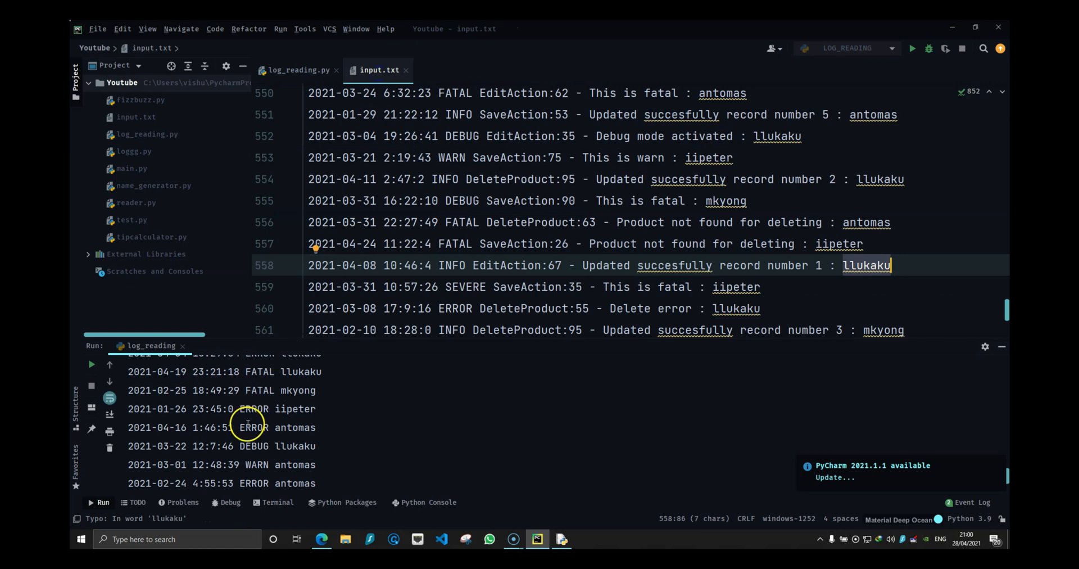
double_click(300, 390)
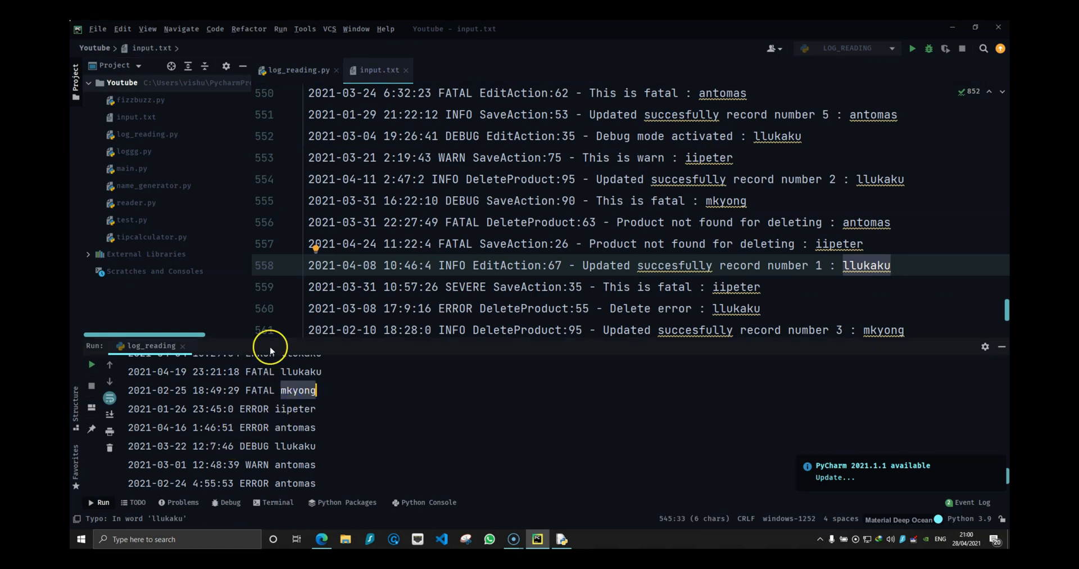
Step: Rewrite the print as f"{user} ==> Error {message} at {date} - {time}"
left_click(297, 70)
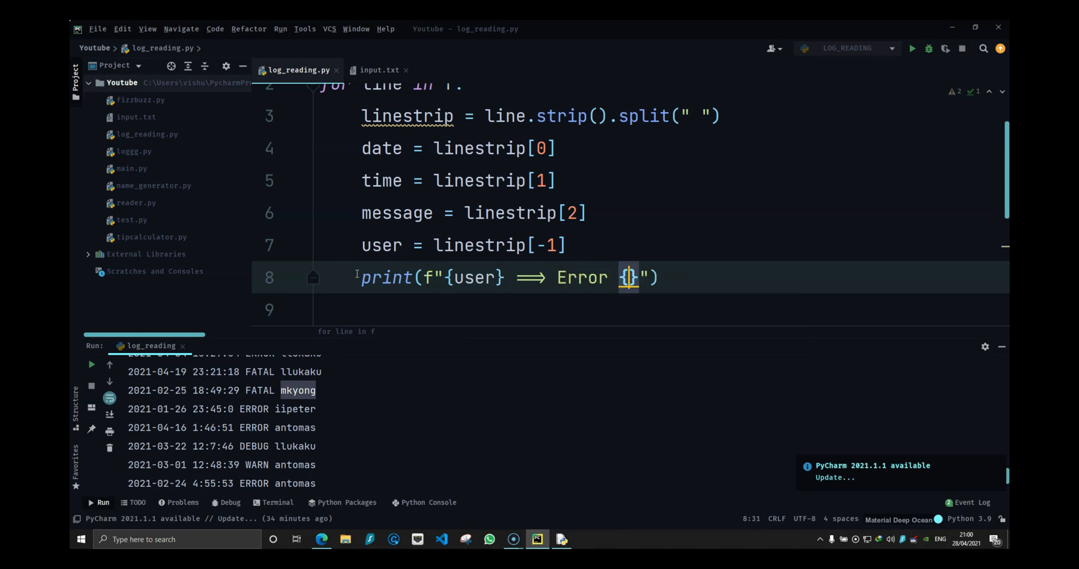
type("err")
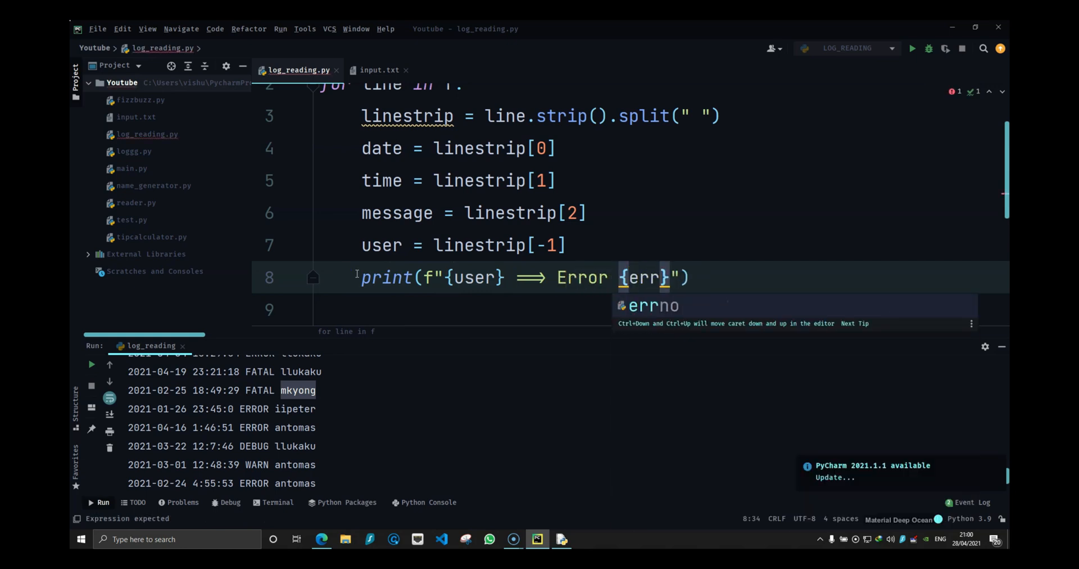
type("message")
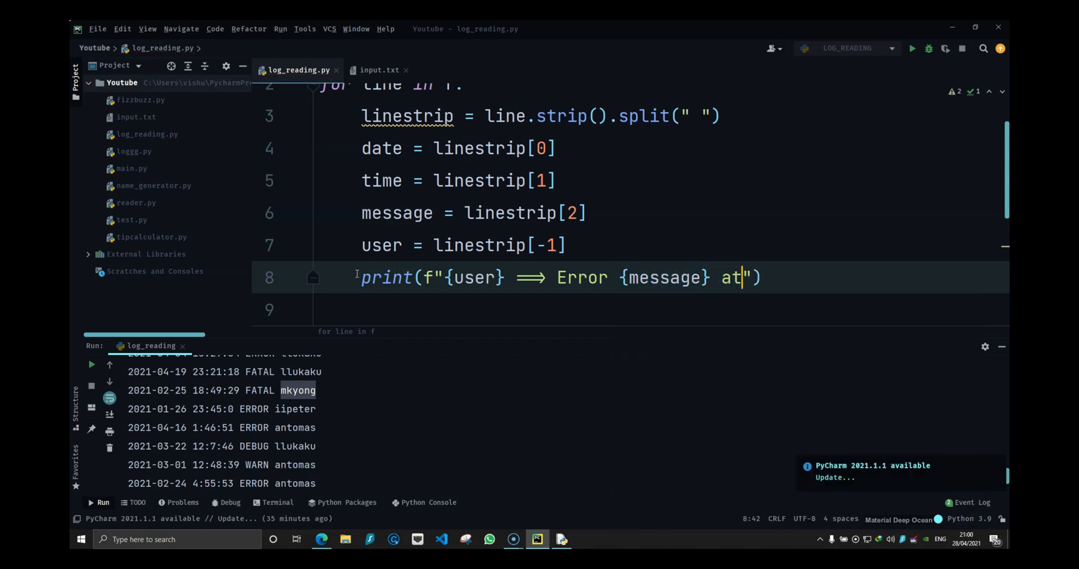
type("{date}")
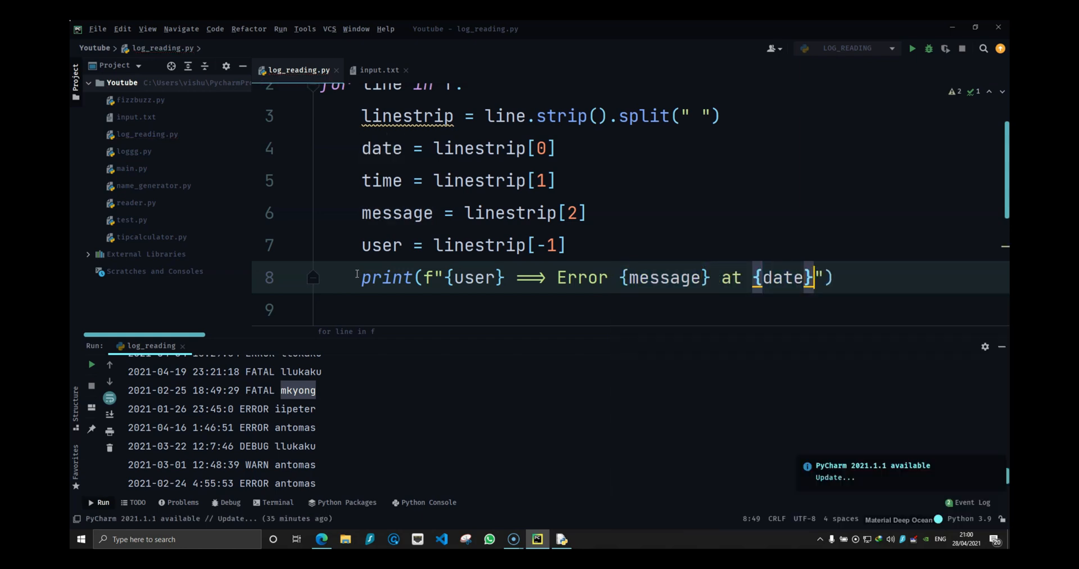
type("- {ti")
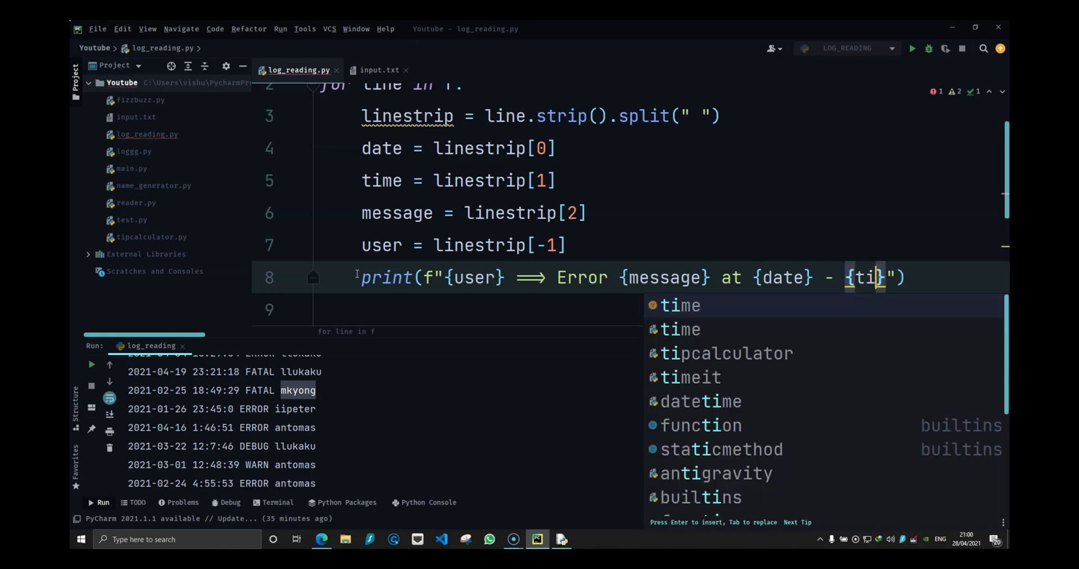
key("Tab")
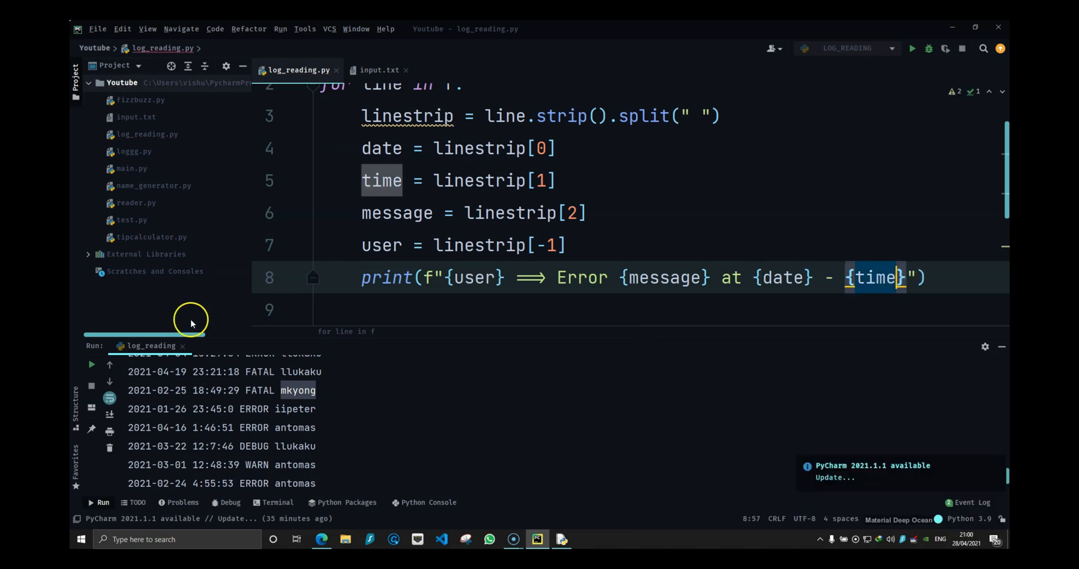
Step: Run the script and examine a formatted output line
left_click(91, 363)
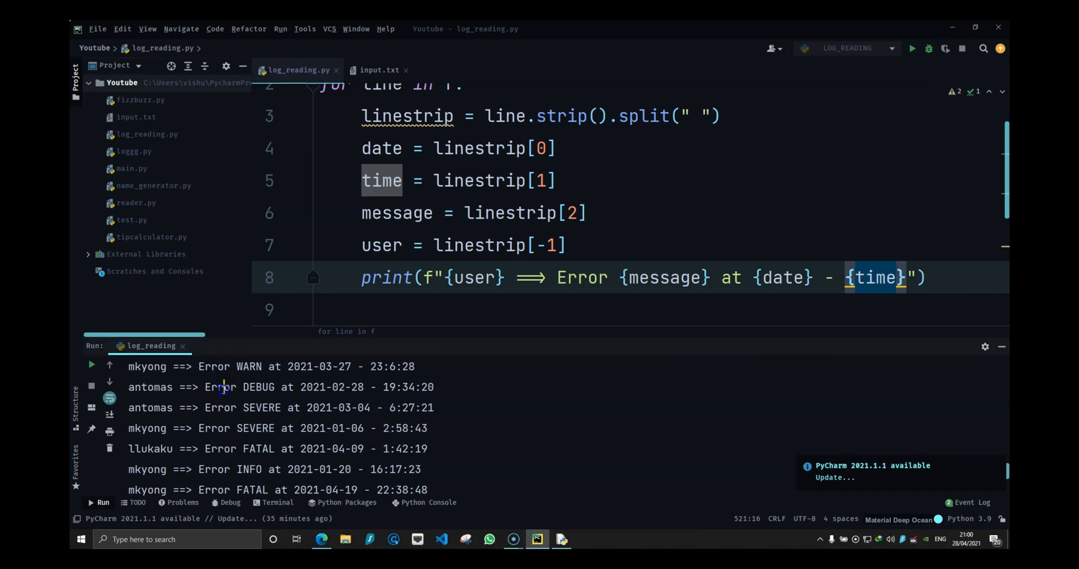
double_click(219, 387)
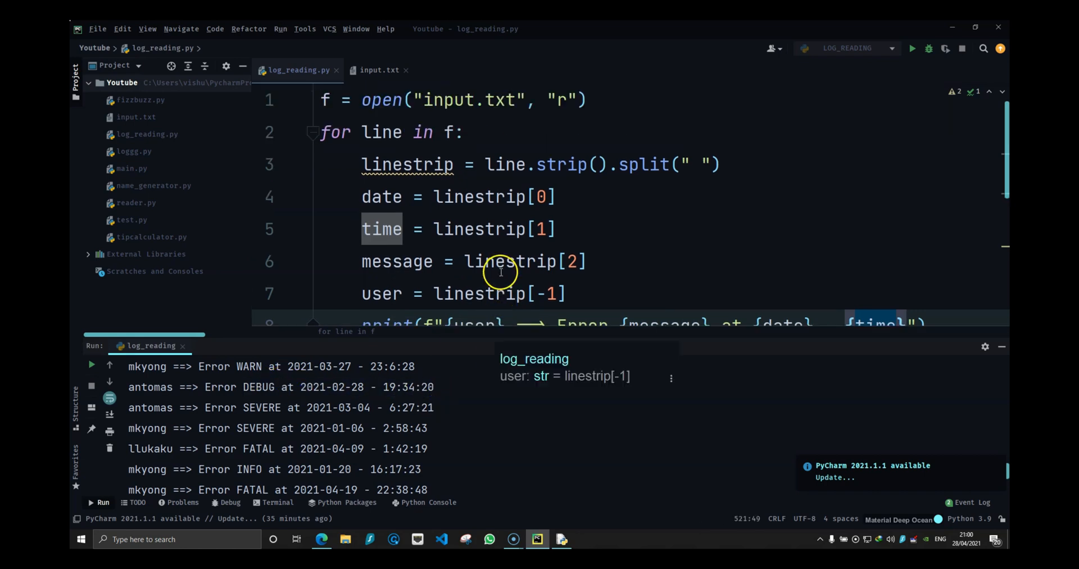
Step: Scroll through the finished script, then show input.txt beside the formatted output
scroll("down", 3)
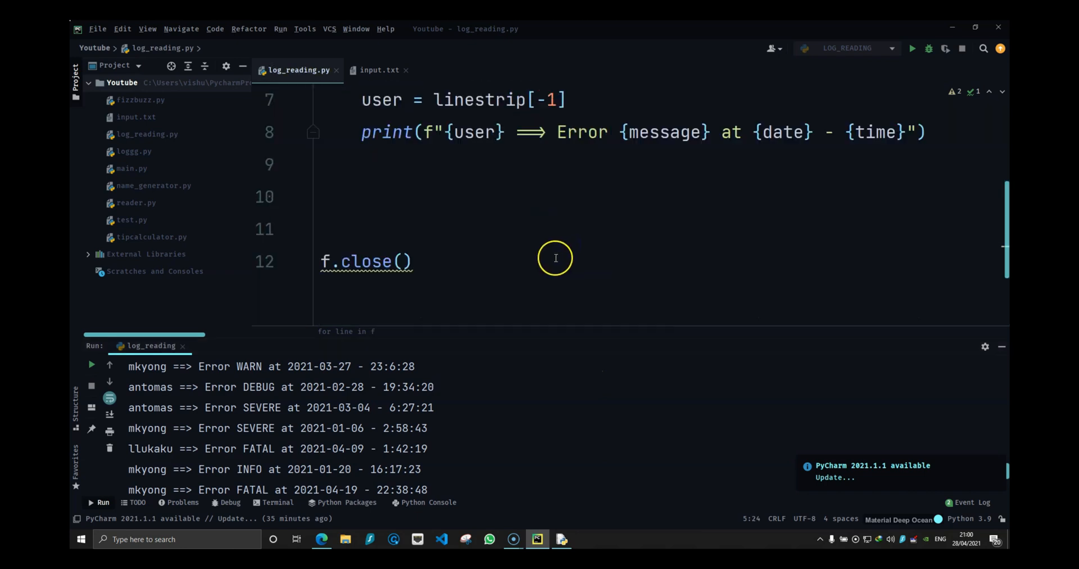
scroll("up", 3)
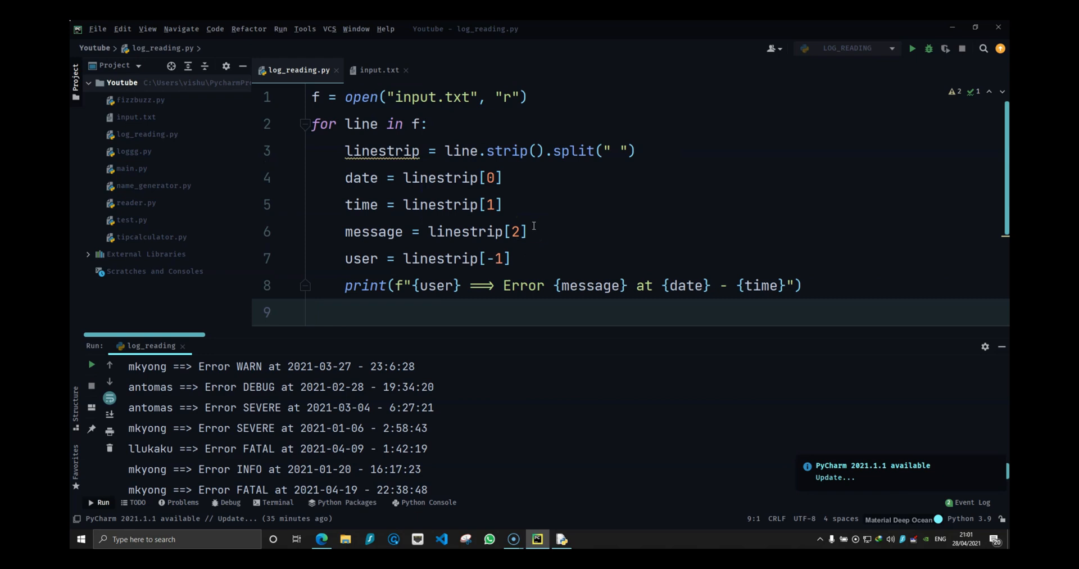
mouse_move(337, 411)
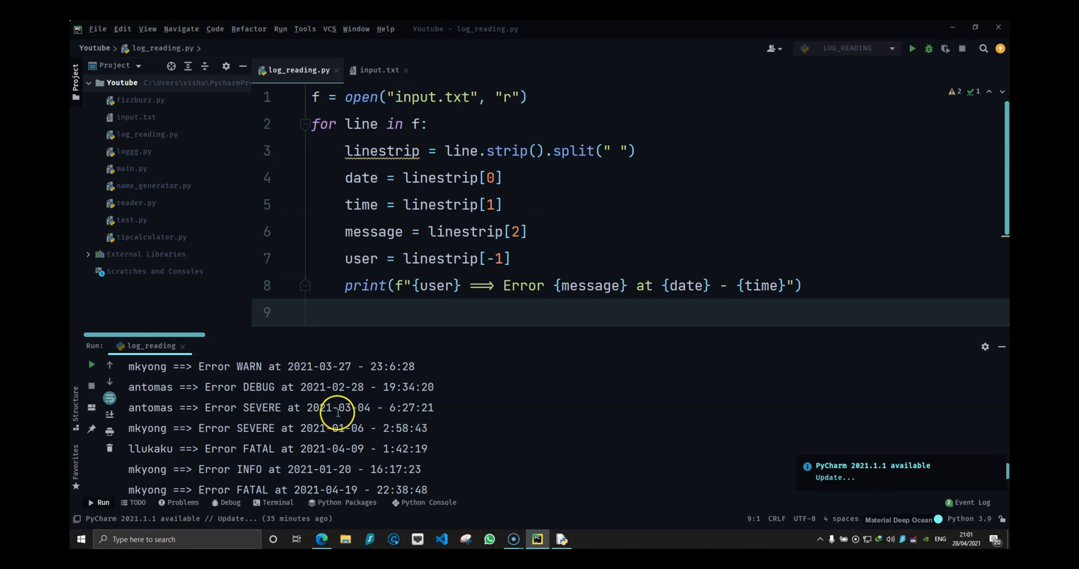
left_click(379, 70)
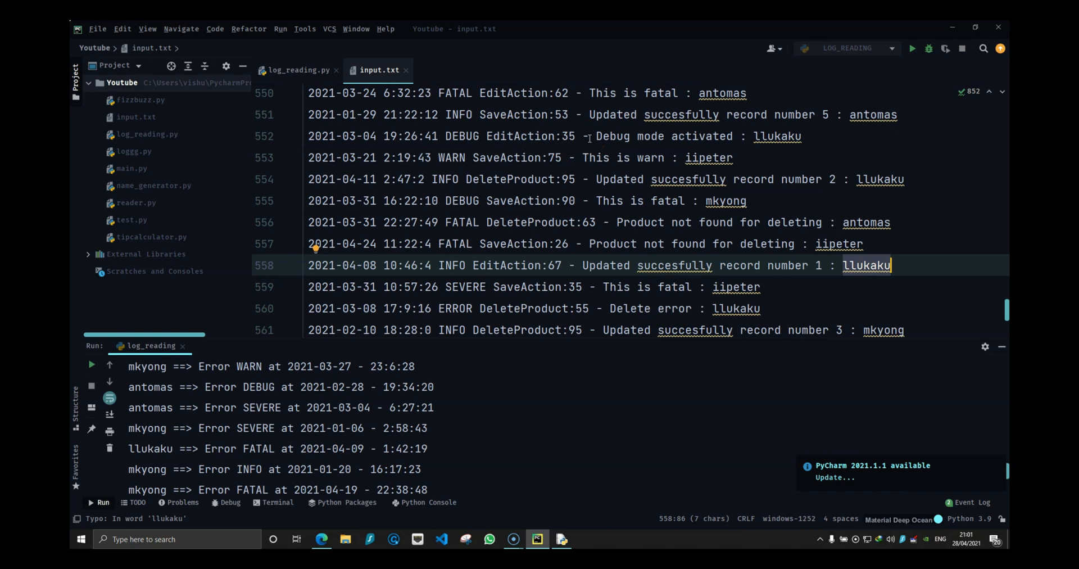
mouse_move(590, 140)
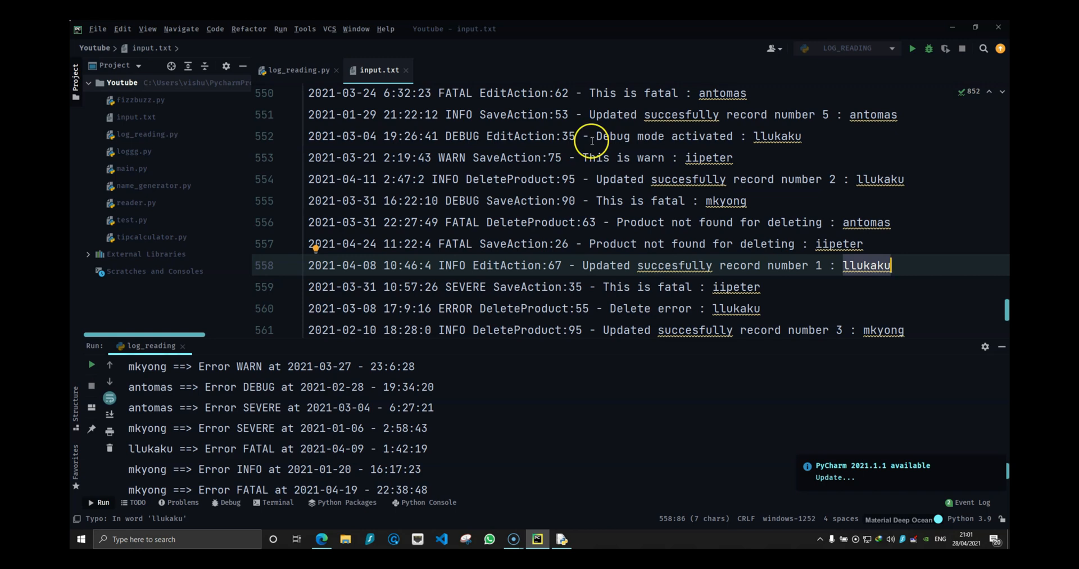